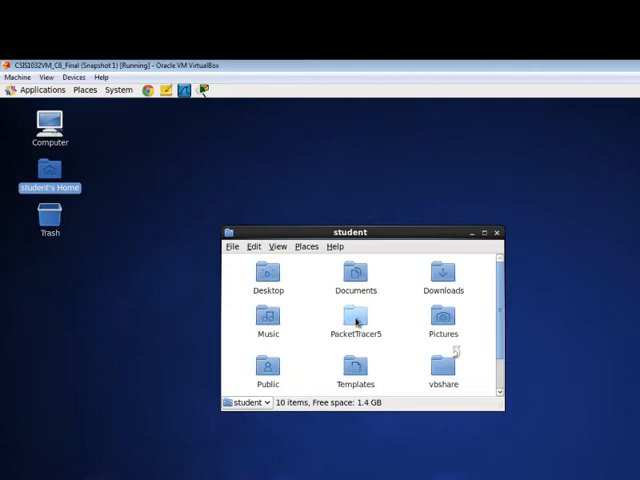
Drag PacketTracer5 to the desktop and back, then leave a copy aligned under Trash.
{"action": "left_click_drag", "start_coordinate": [355, 334], "coordinate": [198, 325]}
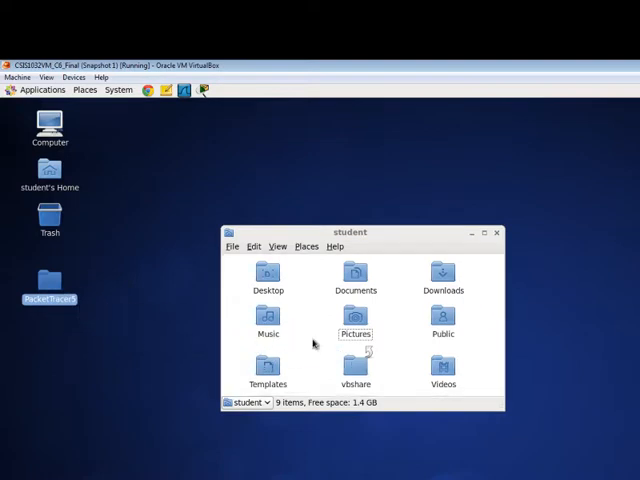
{"action": "left_click_drag", "start_coordinate": [49, 285], "coordinate": [355, 334]}
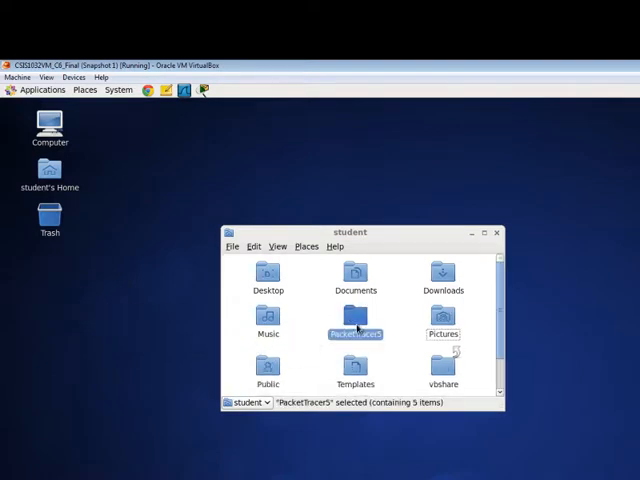
{"action": "left_click_drag", "start_coordinate": [355, 333], "coordinate": [122, 315]}
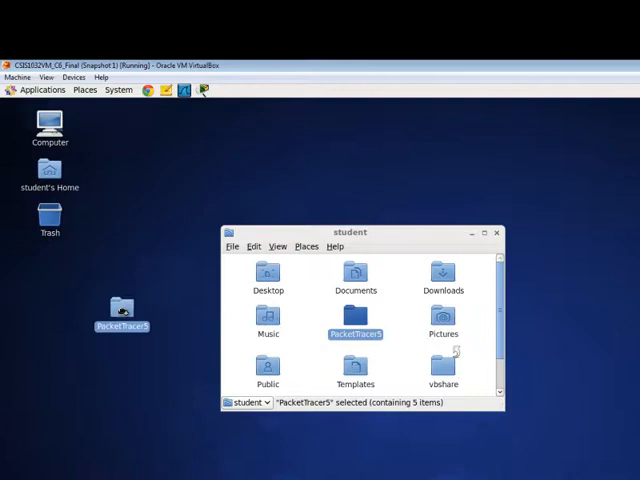
{"action": "left_click_drag", "start_coordinate": [122, 320], "coordinate": [90, 195]}
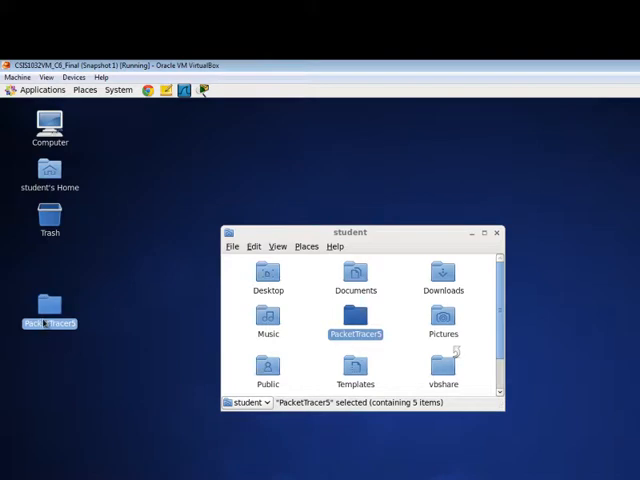
Rename the desktop copy to PT5, browse inside it, then send it to Trash.
{"action": "right_click", "coordinate": [49, 322]}
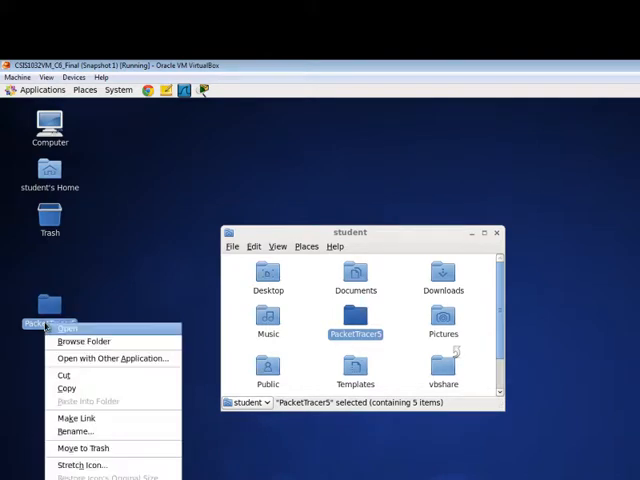
{"action": "mouse_move", "coordinate": [84, 341]}
{"action": "type", "text": "PT5"}
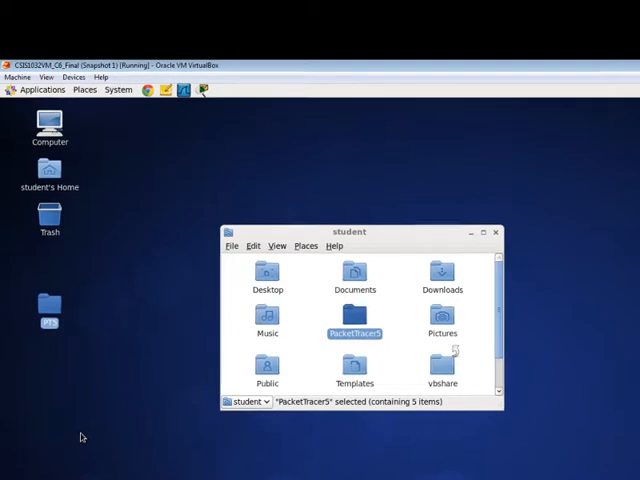
{"action": "double_click", "coordinate": [355, 327]}
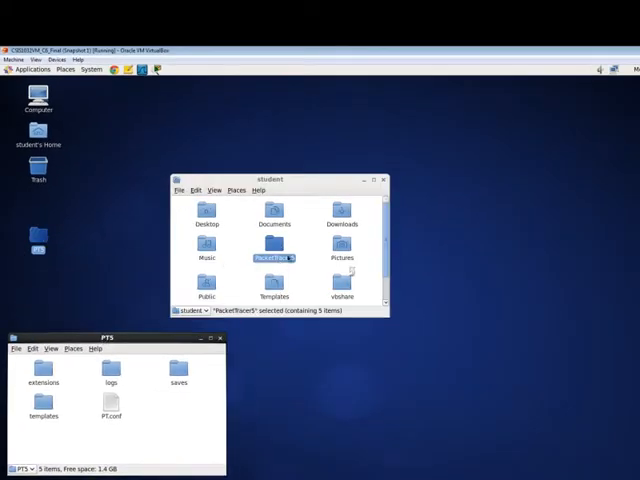
{"action": "double_click", "coordinate": [274, 252]}
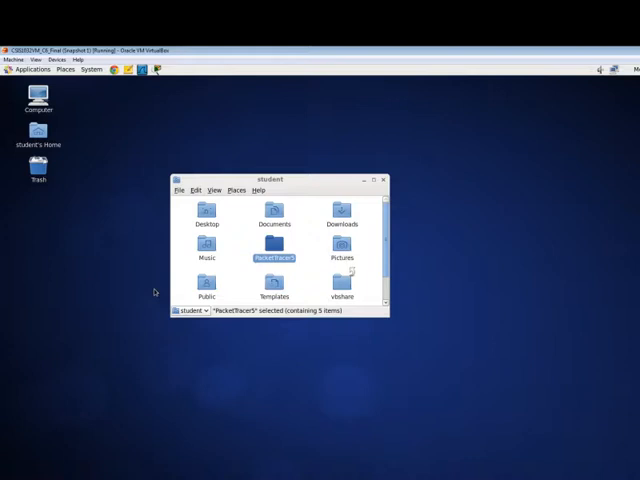
{"action": "mouse_move", "coordinate": [249, 256]}
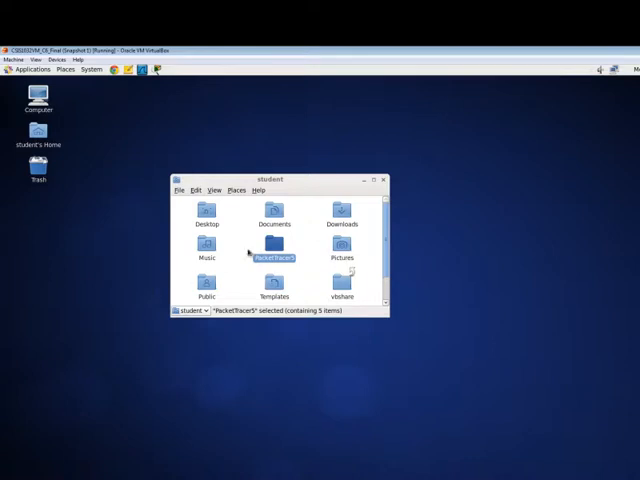
{"action": "mouse_move", "coordinate": [367, 180]}
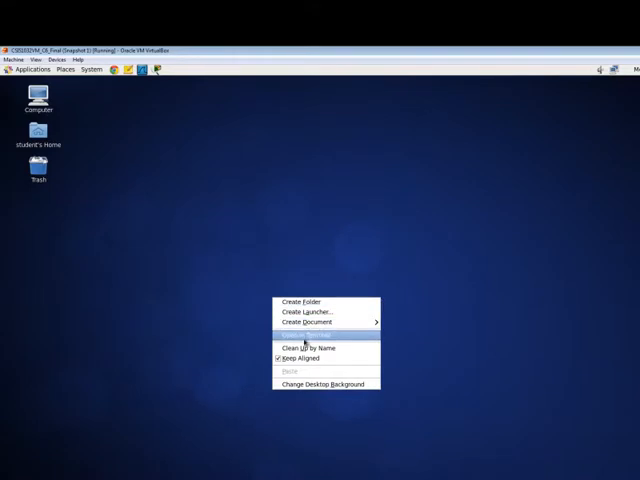
Open a terminal on Desktop, confirm it's empty, then cd .. and list home.
{"action": "left_click", "coordinate": [305, 336]}
{"action": "type", "text": "pwd"}
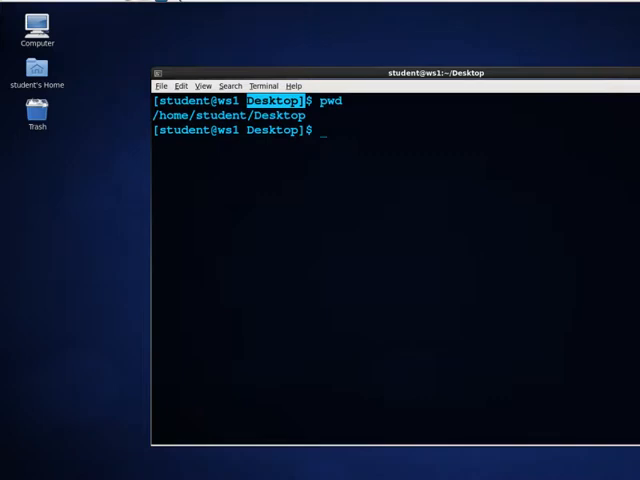
{"action": "mouse_move", "coordinate": [10, 168]}
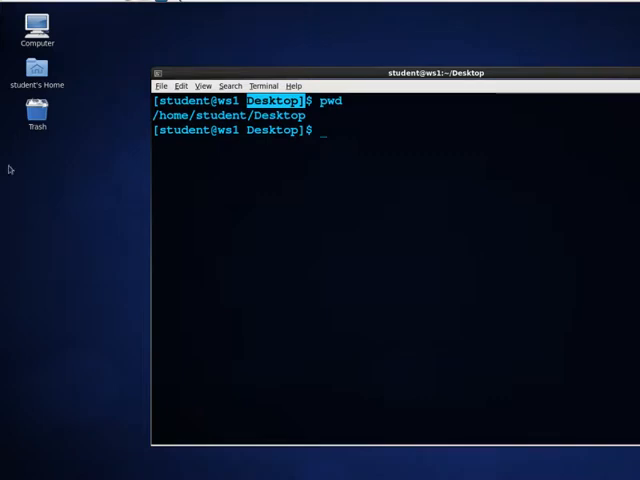
{"action": "mouse_move", "coordinate": [53, 190]}
{"action": "type", "text": "ll"}
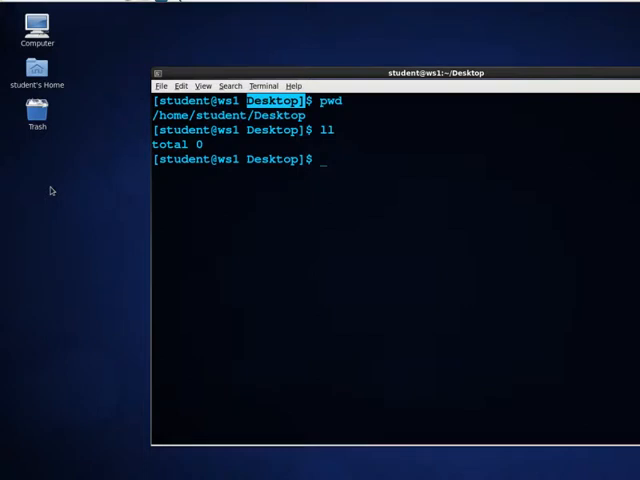
{"action": "type", "text": "cd"}
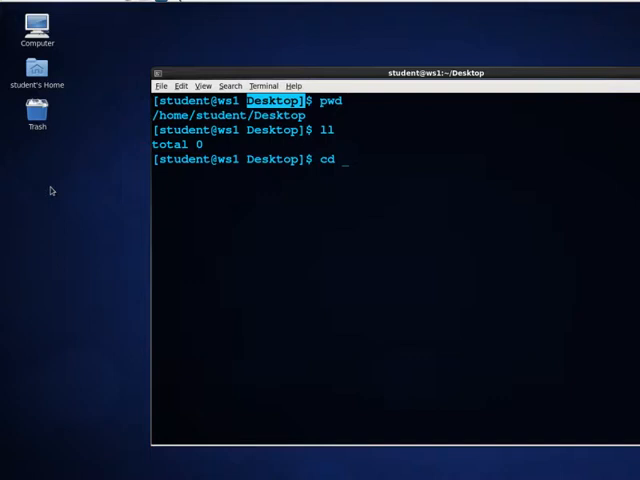
{"action": "type", "text": ".."}
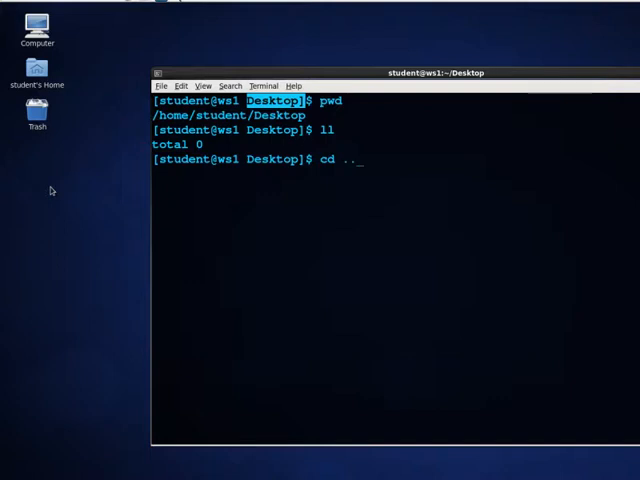
{"action": "key", "text": "Return"}
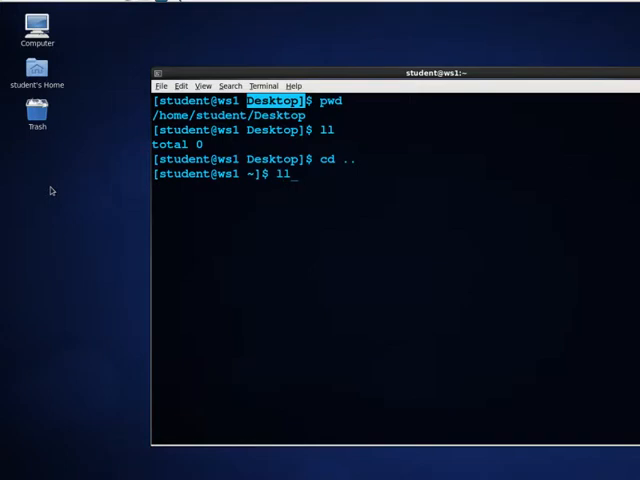
{"action": "key", "text": "Return"}
{"action": "type", "text": "pwd"}
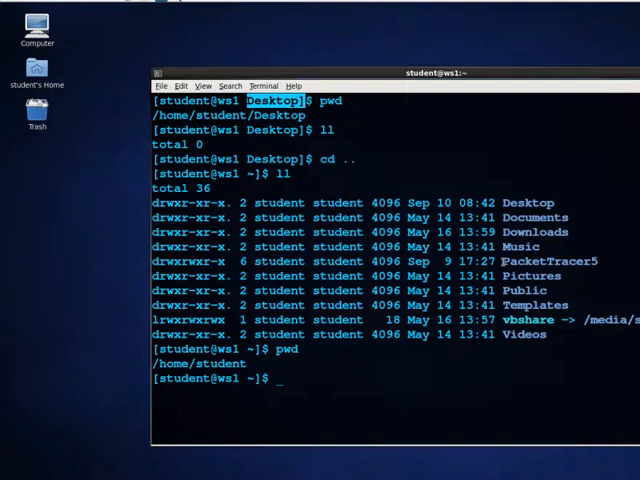
{"action": "double_click", "coordinate": [550, 261]}
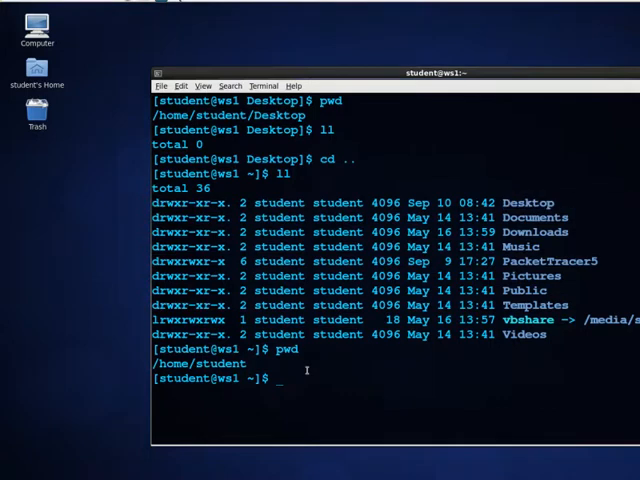
Try cp PacketTracer5/ into Desktop without -r, which is refused as a directory.
{"action": "type", "text": "cp"}
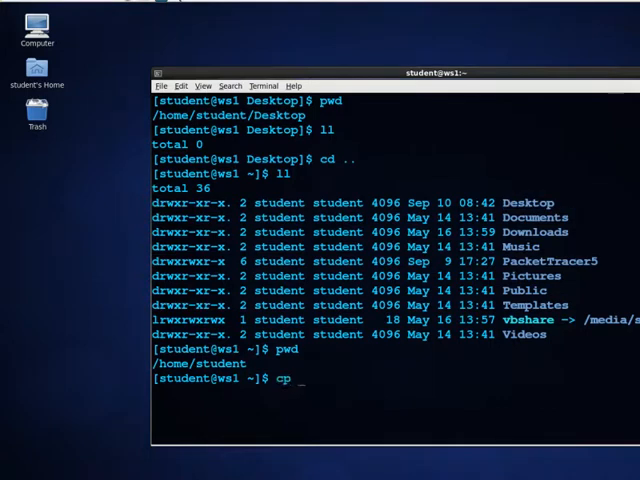
{"action": "type", "text": "-"}
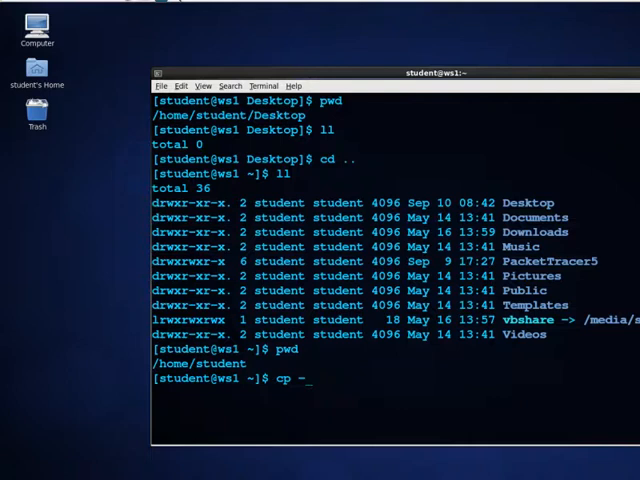
{"action": "type", "text": "P"}
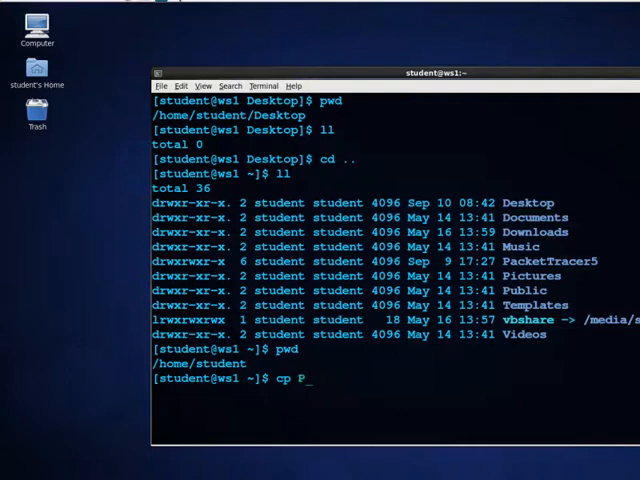
{"action": "type", "text": "acketTracer5/"}
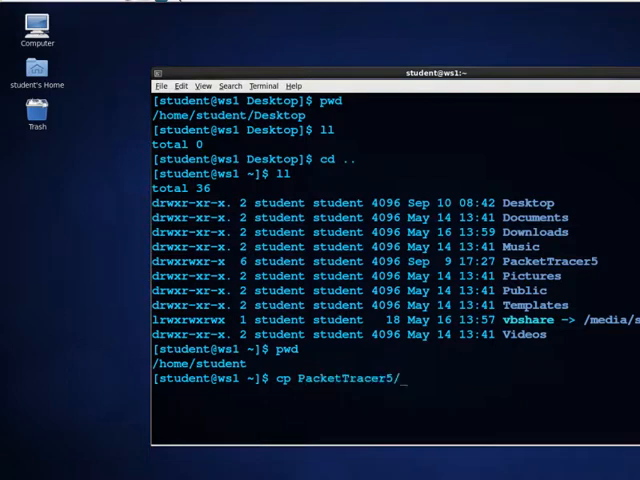
{"action": "type", "text": "Des"}
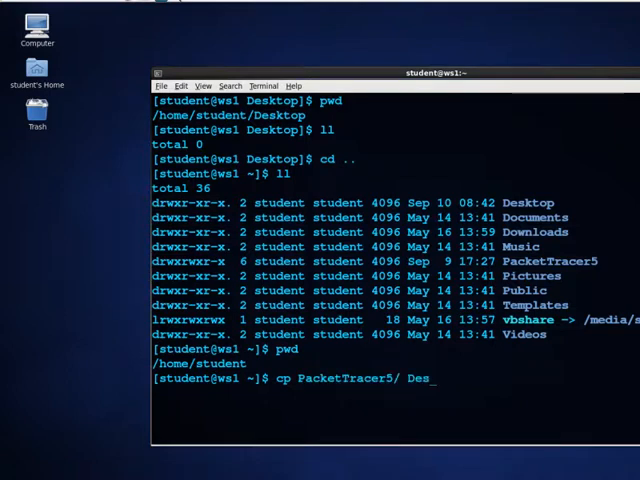
{"action": "key", "text": "Return"}
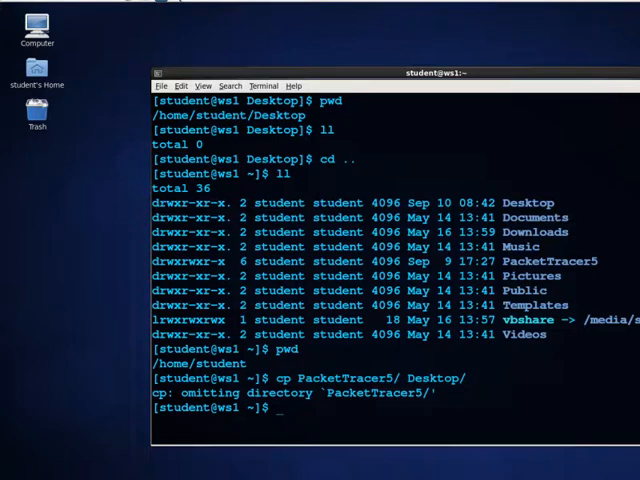
{"action": "double_click", "coordinate": [210, 394]}
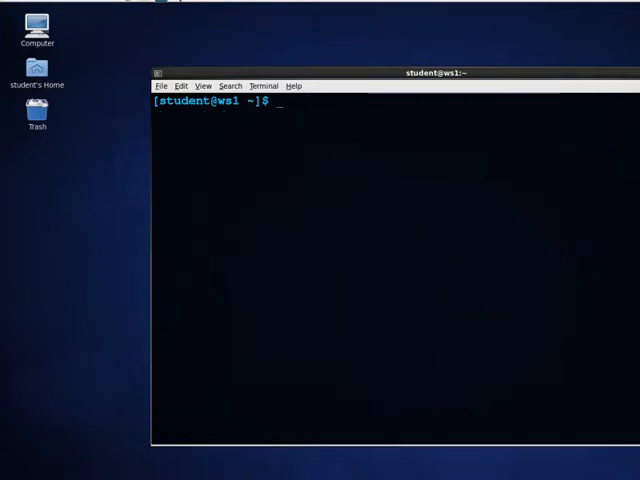
Copy PacketTracer5 recursively into Desktop with cp -r PacketTracer5/ Desktop/.
{"action": "type", "text": "cp -r"}
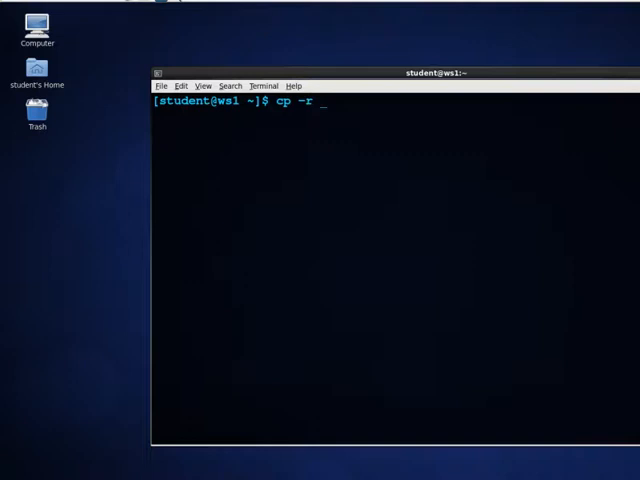
{"action": "type", "text": "P"}
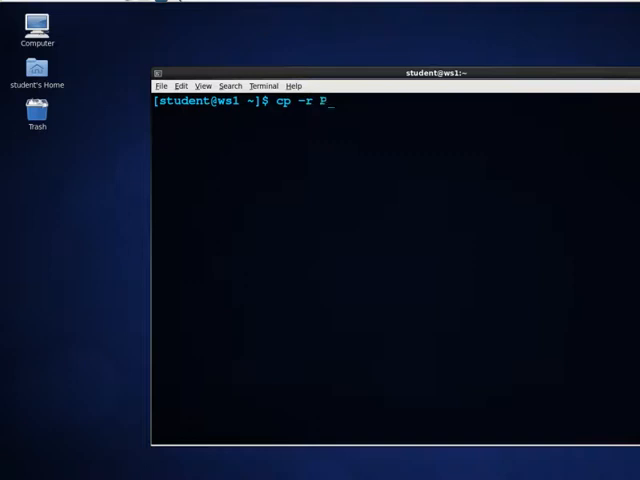
{"action": "type", "text": "acketTracer5/"}
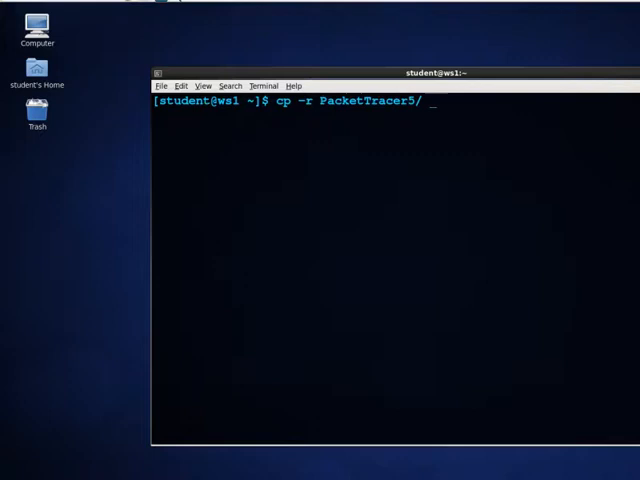
{"action": "type", "text": "Desktop/"}
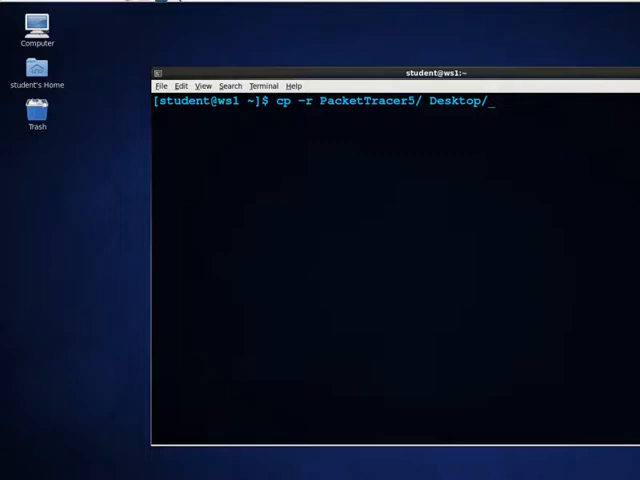
{"action": "key", "text": "Return"}
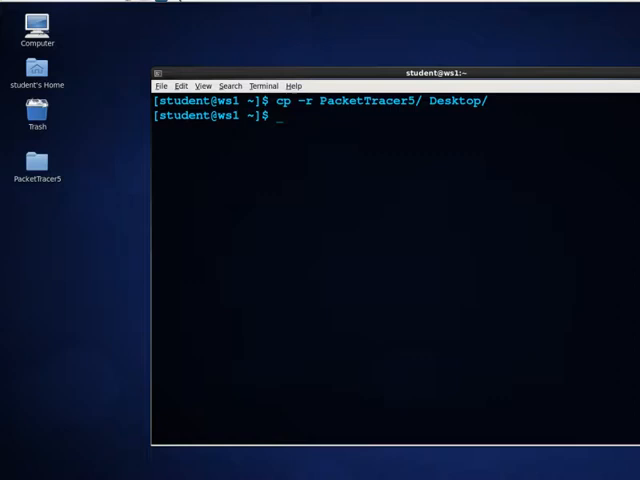
Change into Desktop and list its contents in detail with ll.
{"action": "type", "text": "cd"}
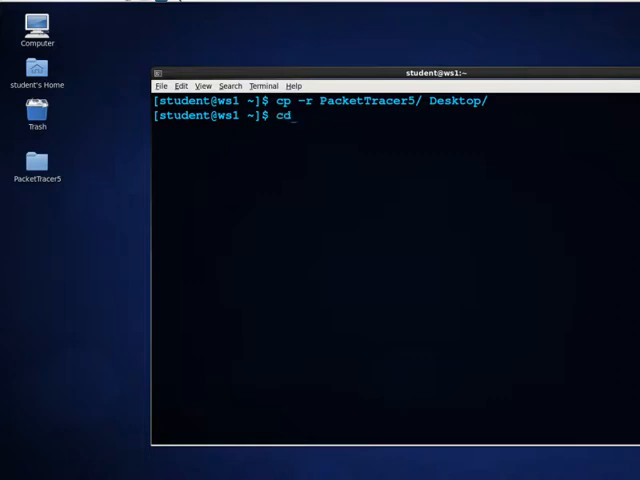
{"action": "type", "text": "Desk"}
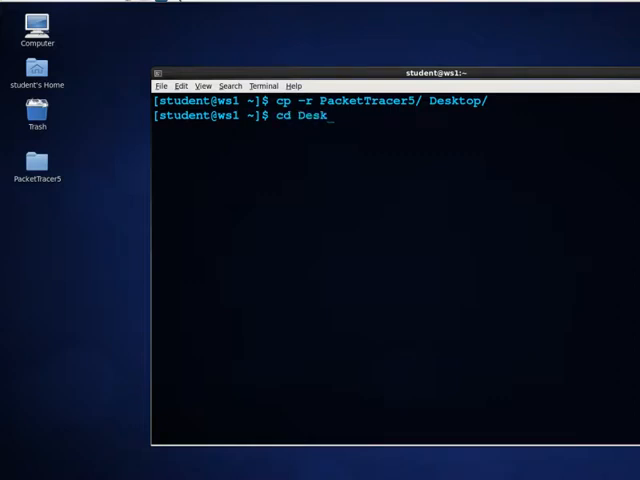
{"action": "key", "text": "Return"}
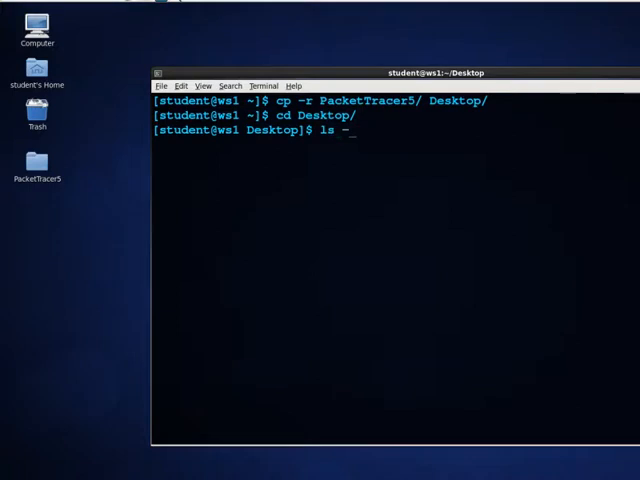
{"action": "type", "text": "ll"}
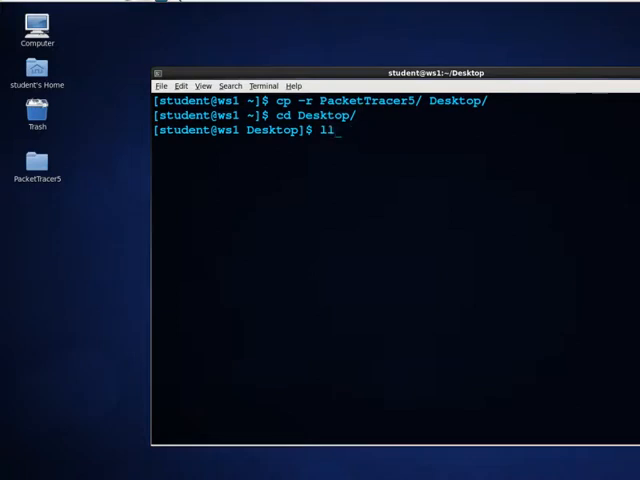
{"action": "key", "text": "Return"}
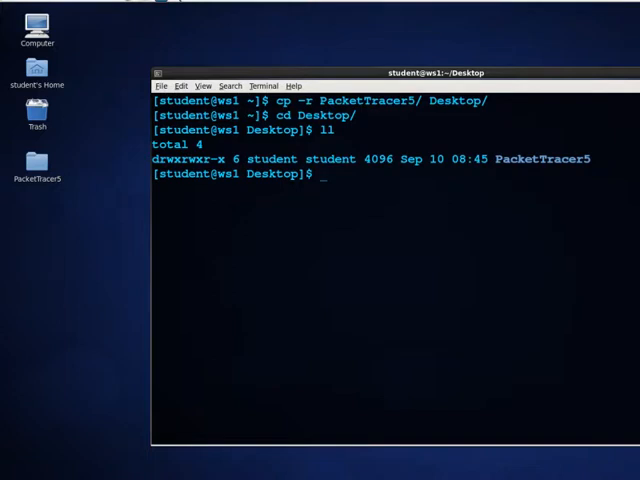
{"action": "type", "text": "m"}
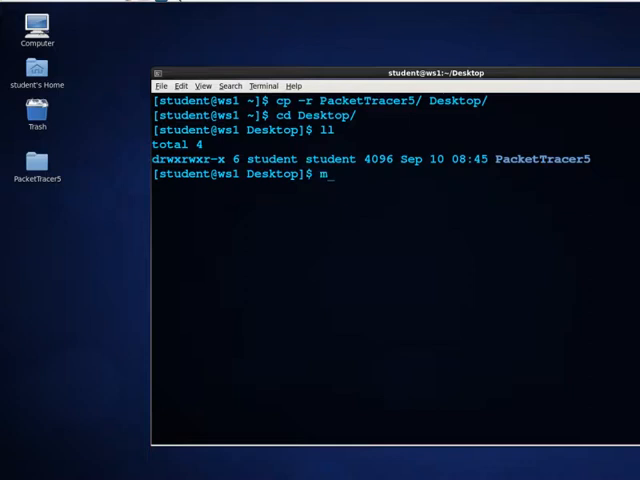
{"action": "type", "text": "kdir"}
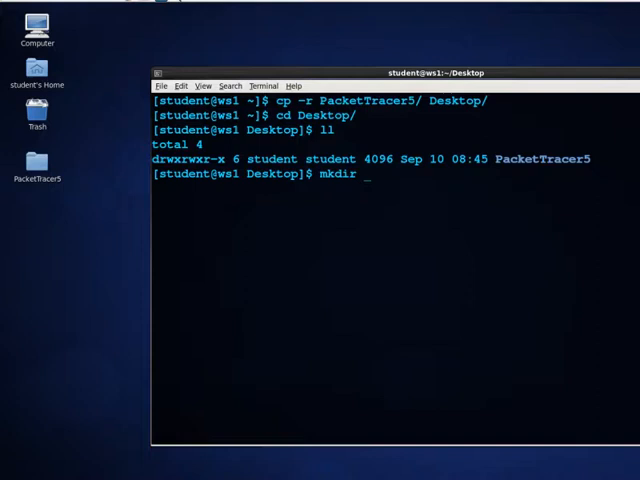
Create the dir1 folder inside Desktop with mkdir dir1.
{"action": "type", "text": "d"}
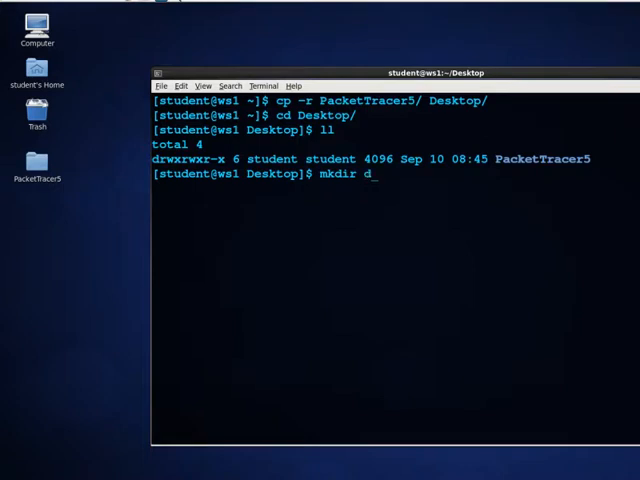
{"action": "type", "text": "ir1"}
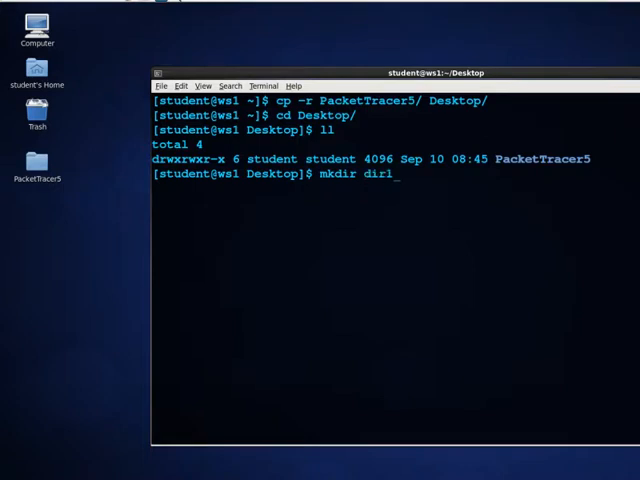
{"action": "key", "text": "Return"}
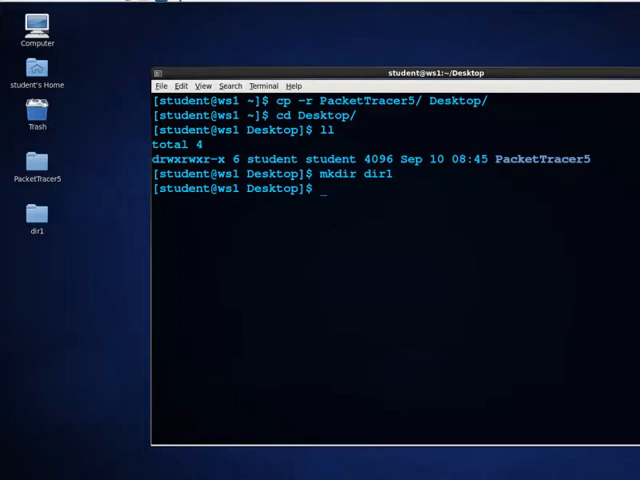
Enter PacketTracer5 and list its files with ls -l.
{"action": "type", "text": "cd"}
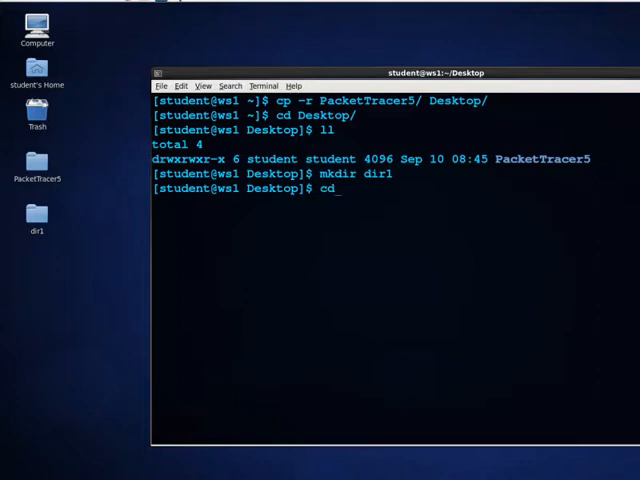
{"action": "type", "text": "PacketTracer5/"}
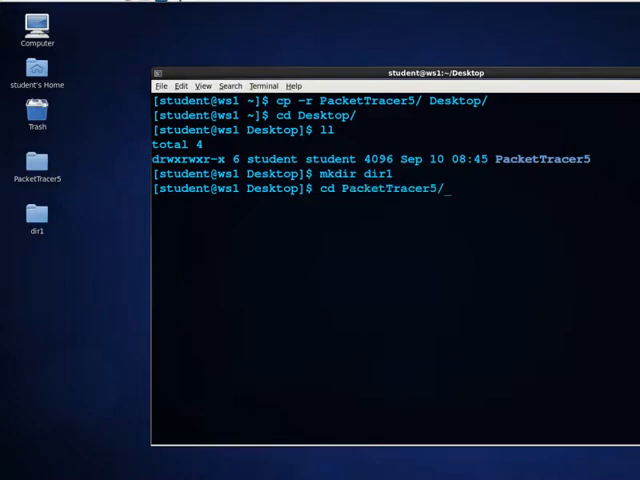
{"action": "key", "text": "Return"}
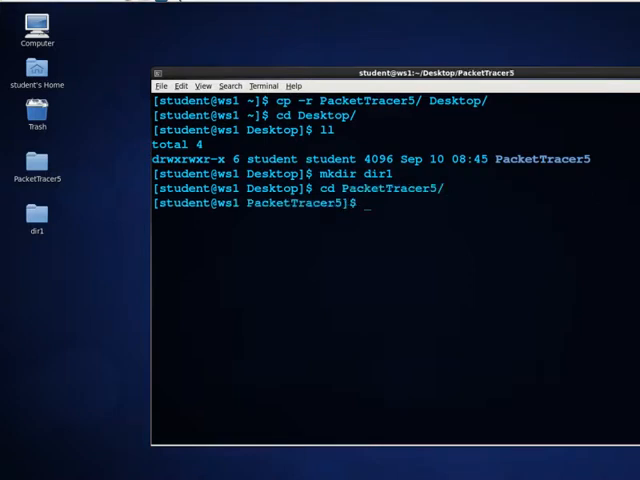
{"action": "type", "text": "ls -"}
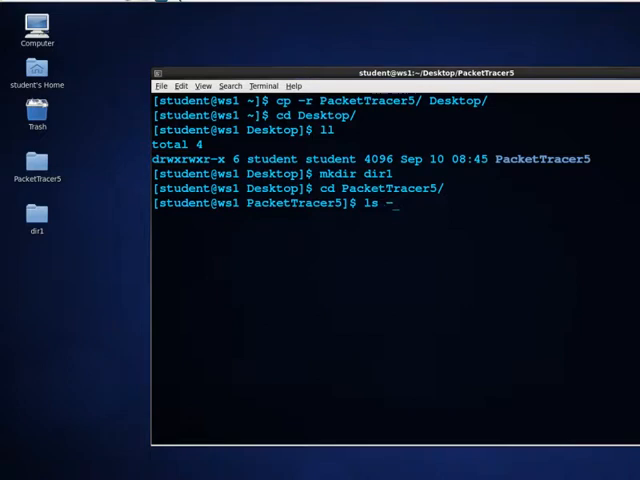
{"action": "key", "text": "Return"}
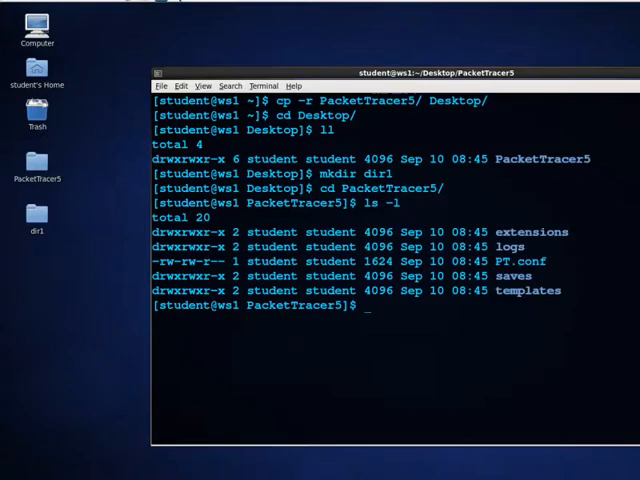
Copy PT.conf into ../dir1/ with cp.
{"action": "type", "text": "c"}
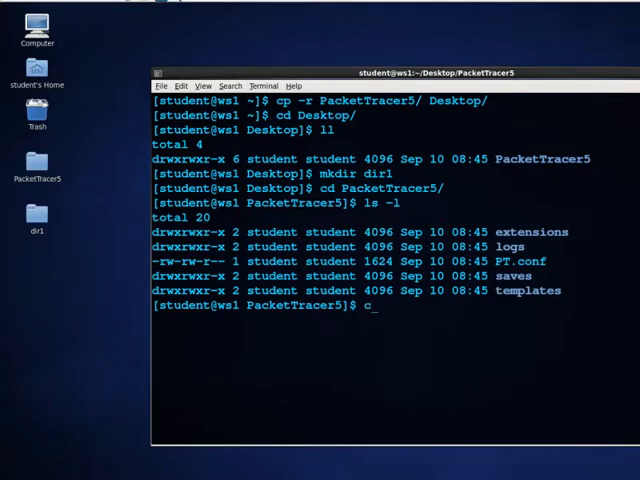
{"action": "type", "text": "p PT.conf"}
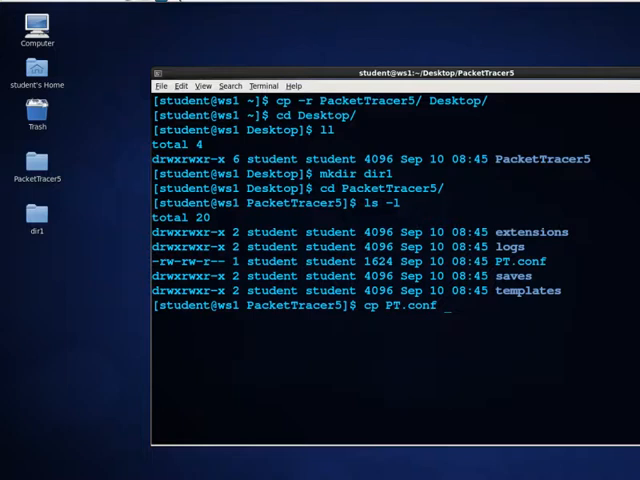
{"action": "type", "text": ".."}
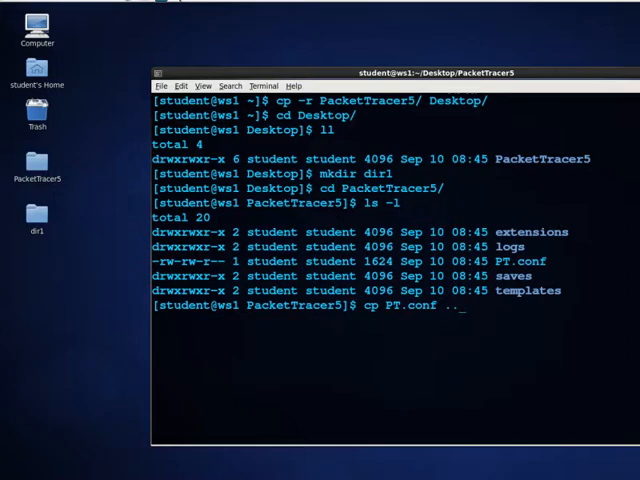
{"action": "type", "text": "/"}
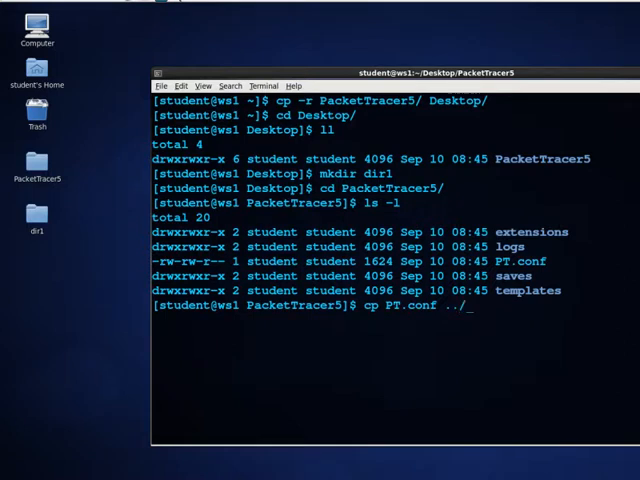
{"action": "type", "text": "dir1/"}
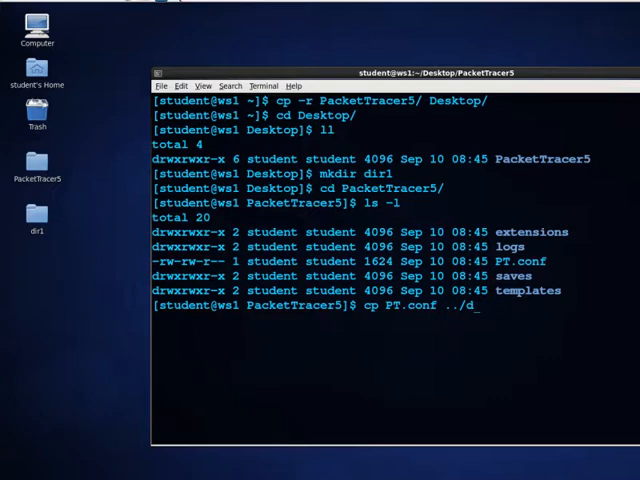
{"action": "type", "text": "ir1/"}
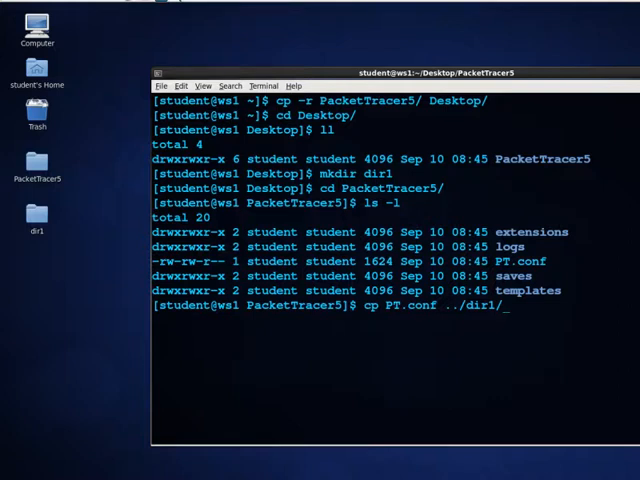
{"action": "key", "text": "Return"}
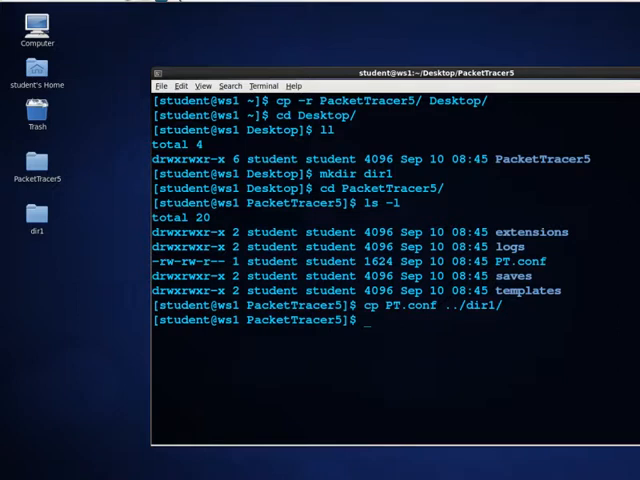
{"action": "type", "text": "cd ../dir1/"}
{"action": "type", "text": "pw"}
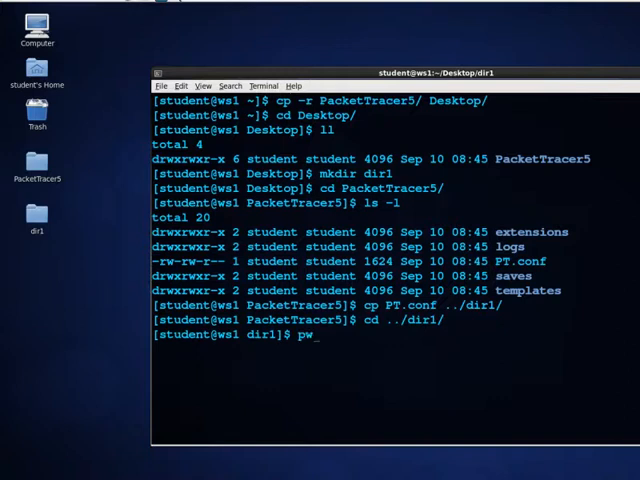
Show the Desktop/dir1 path with pwd and list PT.conf there.
{"action": "key", "text": "Return"}
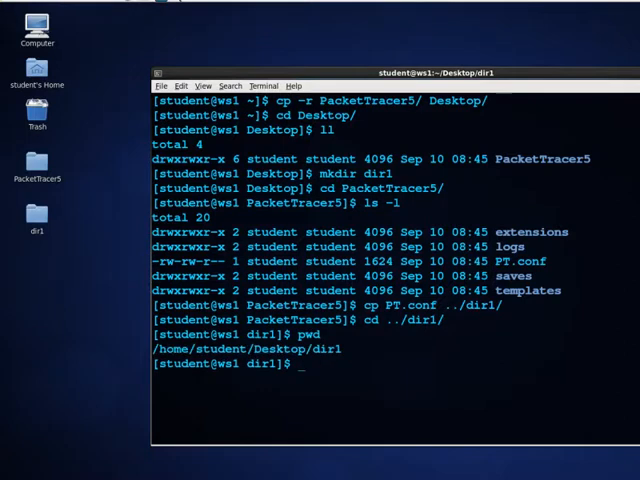
{"action": "type", "text": "ls -l"}
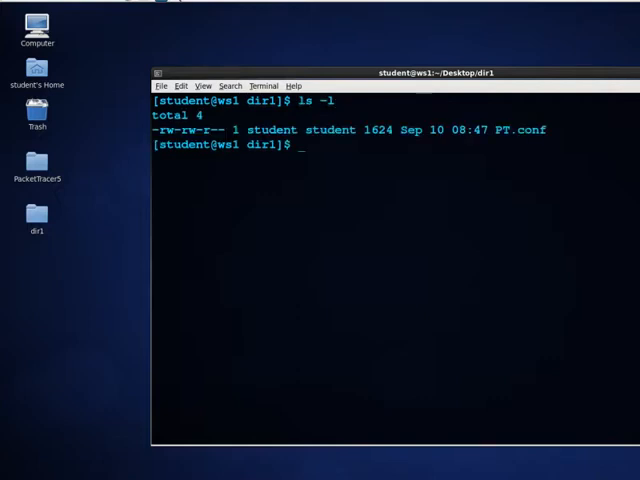
Rename PT.conf to packet.conf with mv and list dir1 to verify.
{"action": "type", "text": "mv"}
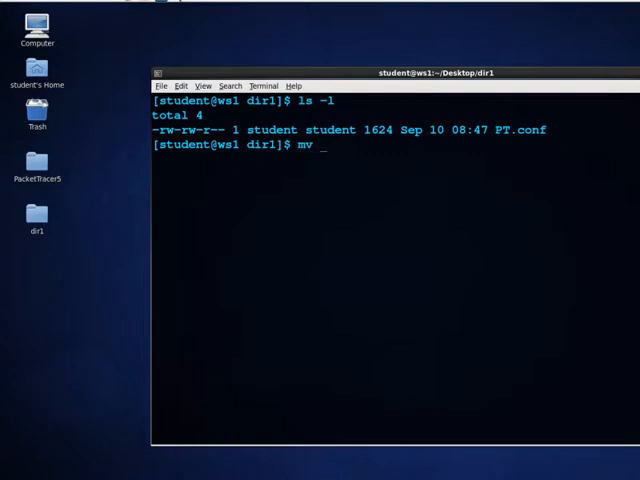
{"action": "type", "text": "P"}
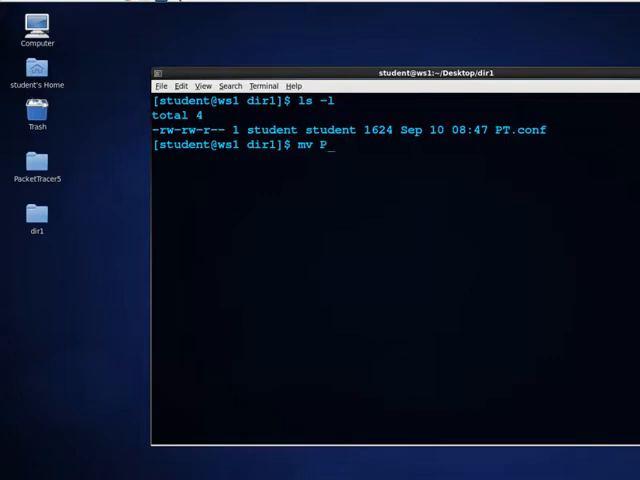
{"action": "type", "text": "T.conf"}
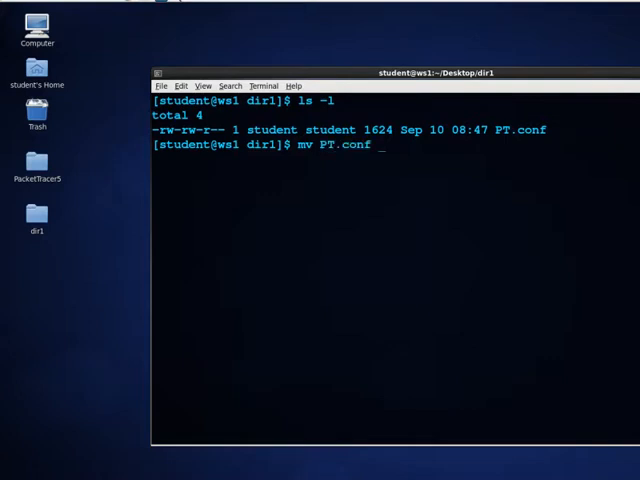
{"action": "type", "text": "packe"}
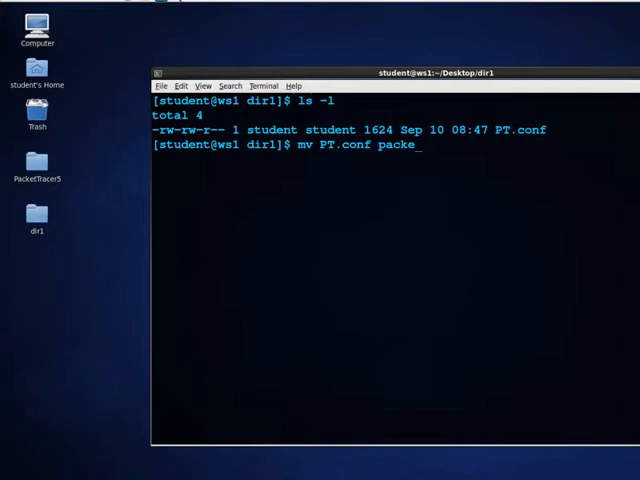
{"action": "type", "text": "t.conf"}
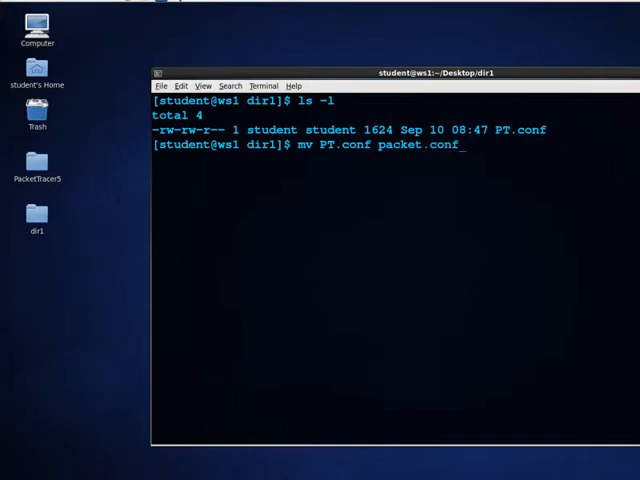
{"action": "key", "text": "Return"}
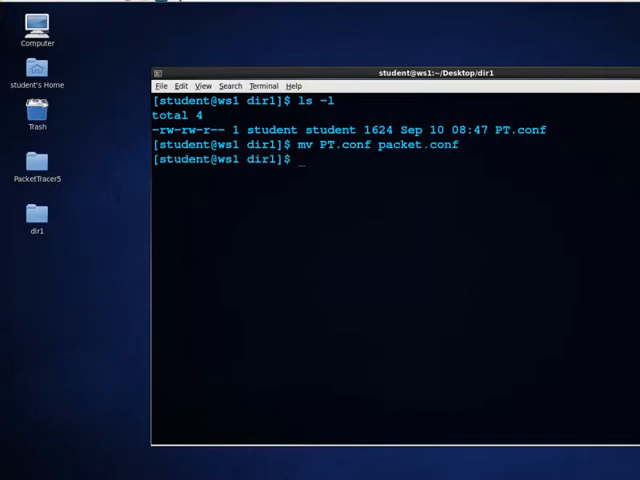
{"action": "type", "text": "ls"}
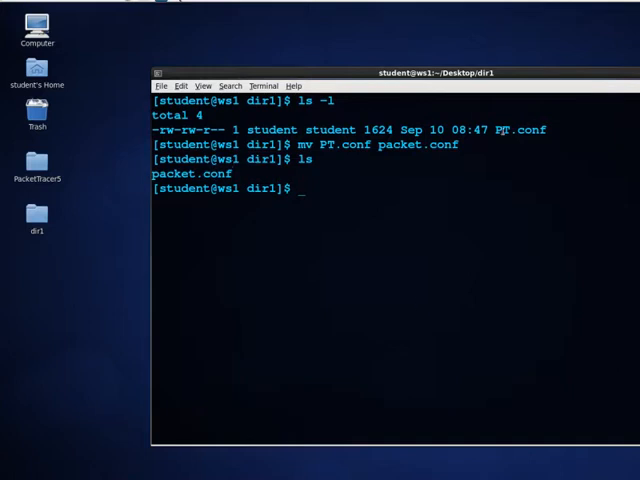
{"action": "double_click", "coordinate": [517, 130]}
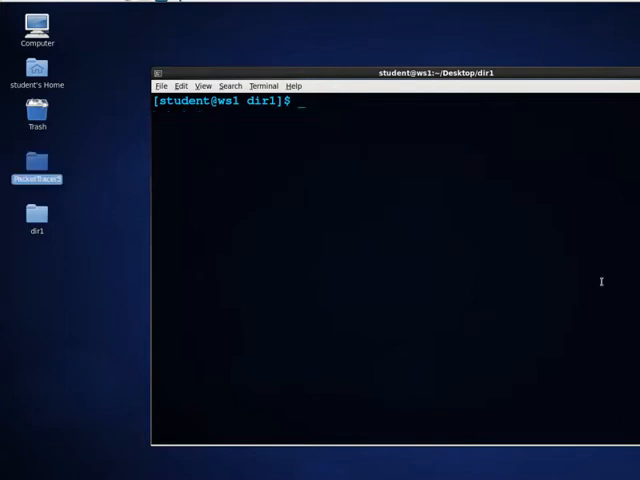
{"action": "mouse_move", "coordinate": [430, 261]}
{"action": "type", "text": "pwd"}
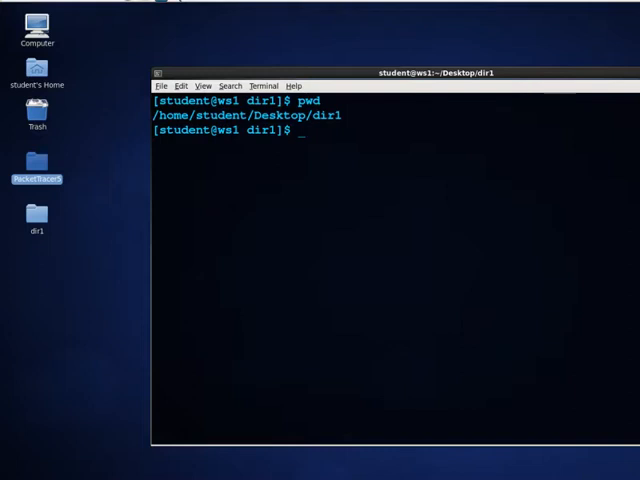
Run cp -a ../PacketTracer5/ . to copy the folder into dir1.
{"action": "type", "text": "cp"}
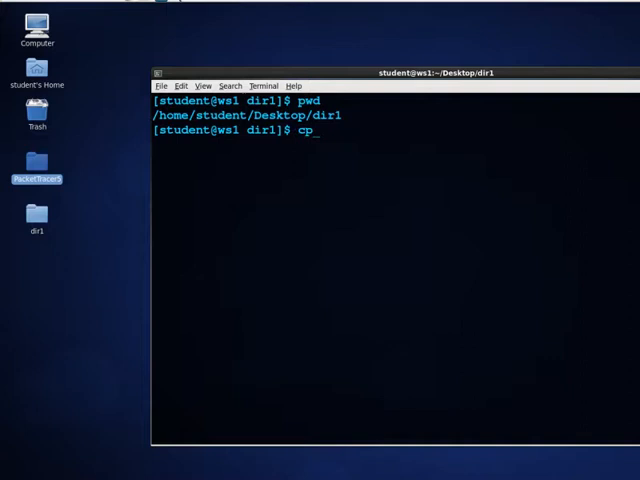
{"action": "type", "text": "-a"}
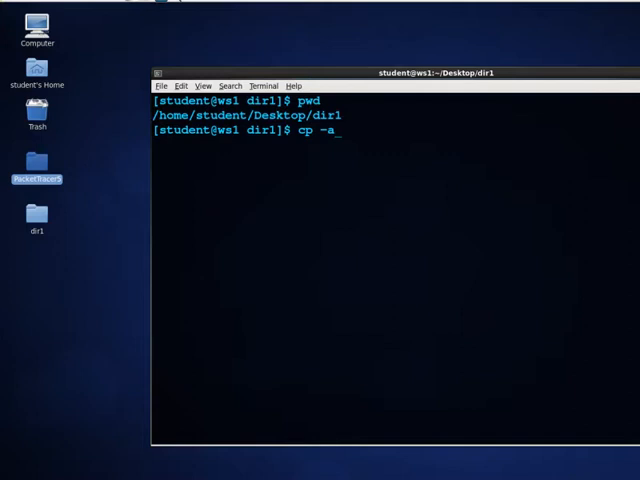
{"action": "type", "text": "../"}
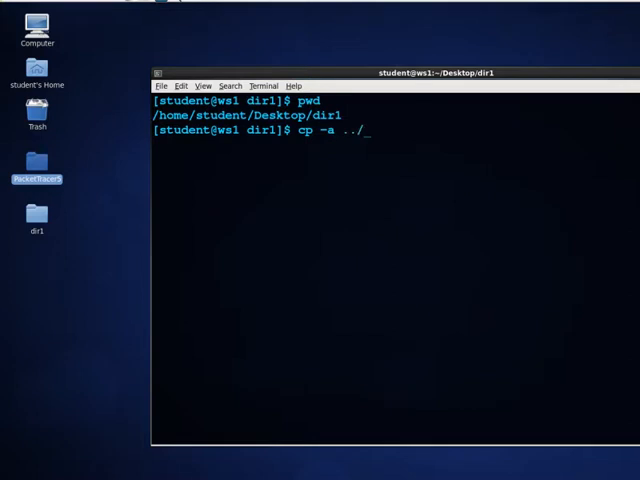
{"action": "type", "text": "PacketTracer5/"}
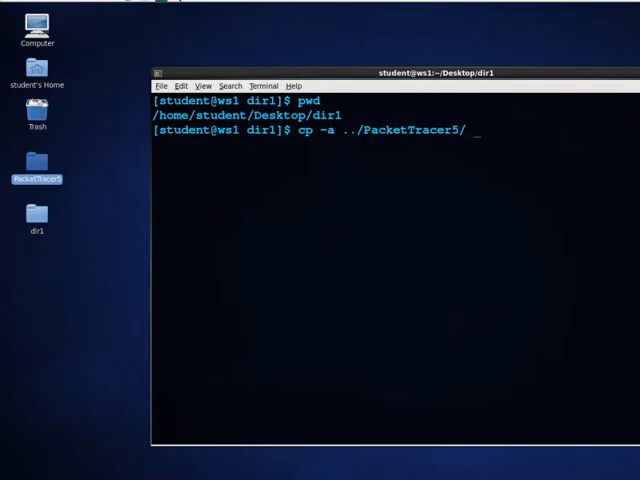
{"action": "type", "text": "."}
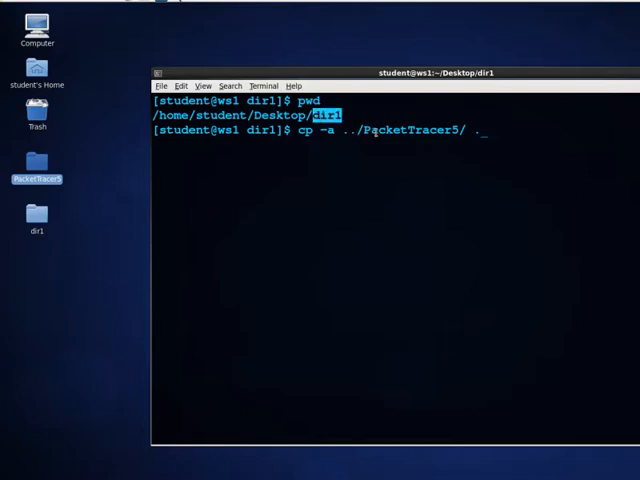
{"action": "double_click", "coordinate": [282, 114]}
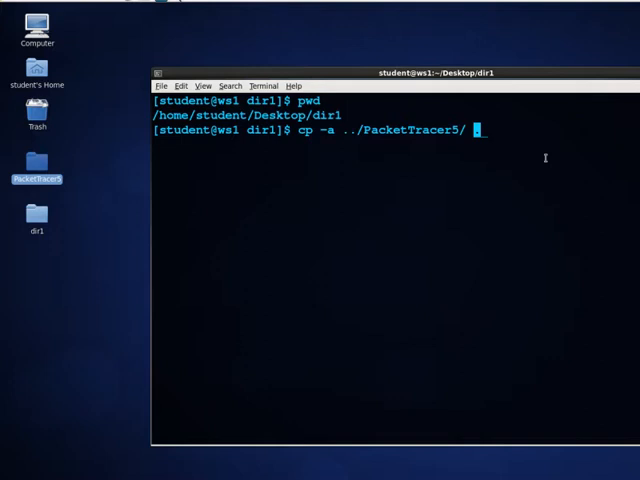
{"action": "key", "text": "Return"}
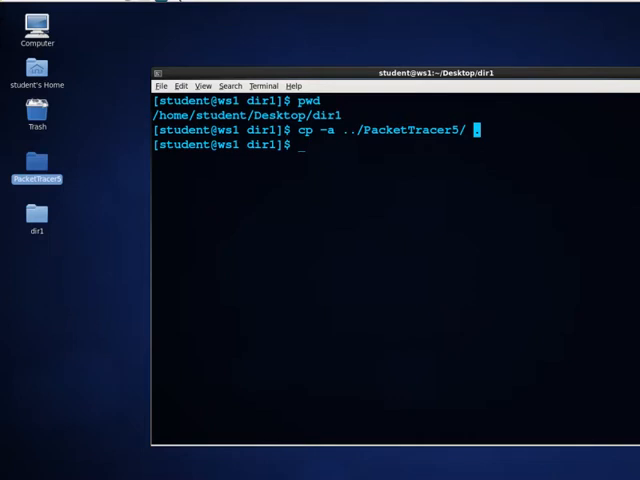
{"action": "mouse_move", "coordinate": [351, 108]}
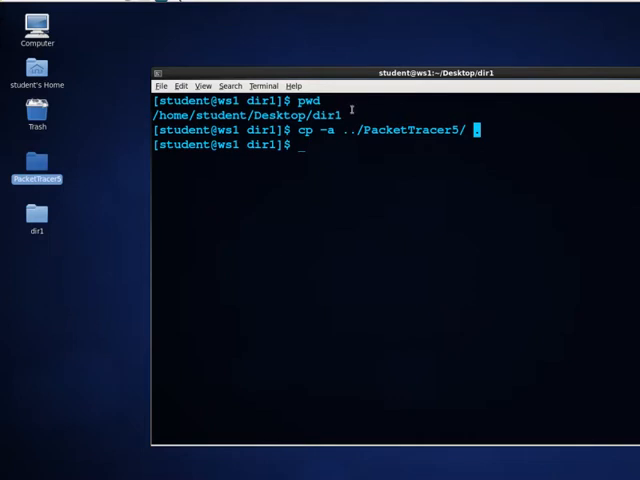
Open the original PacketTracer5, dir1, and the copied PacketTracer5 folder inside dir1.
{"action": "double_click", "coordinate": [37, 167]}
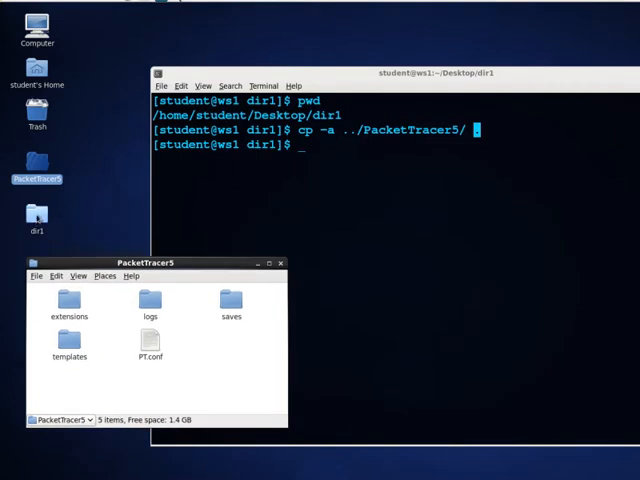
{"action": "double_click", "coordinate": [38, 213]}
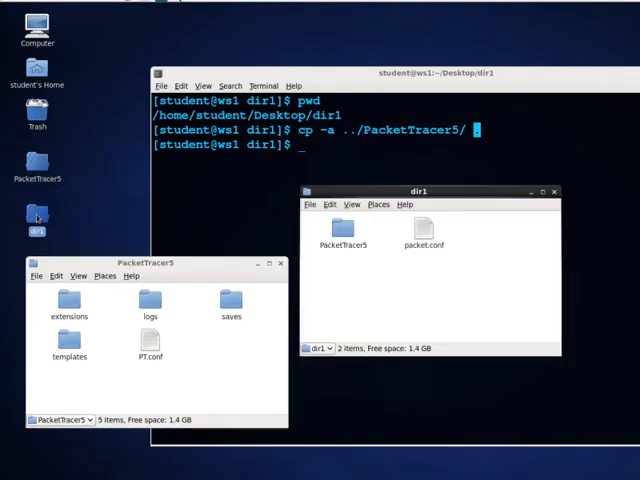
{"action": "left_click", "coordinate": [347, 275]}
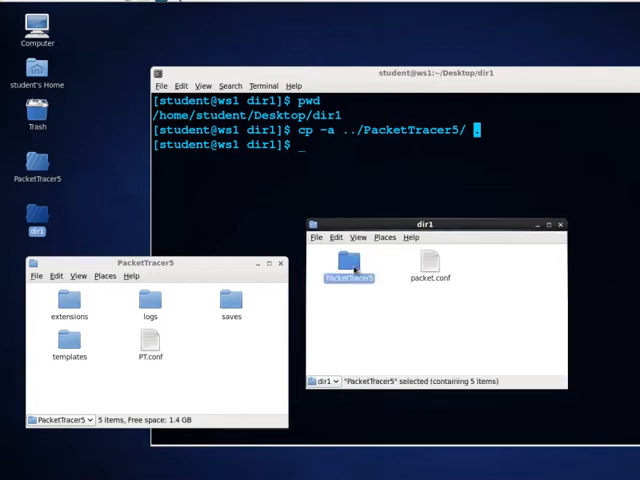
{"action": "double_click", "coordinate": [347, 270]}
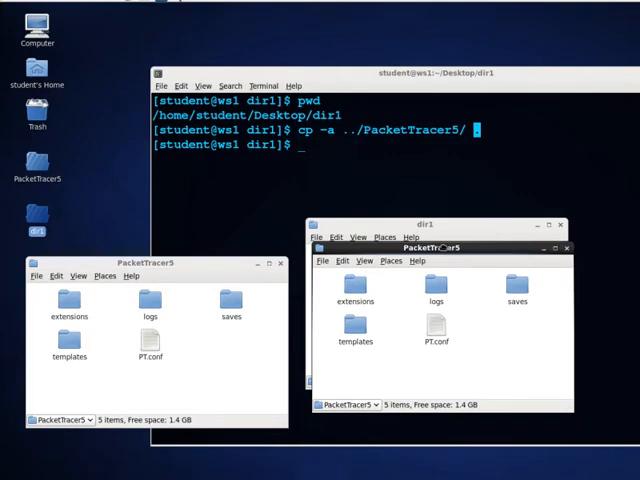
Check the original folder's path and close the original PacketTracer5 window.
{"action": "left_click", "coordinate": [346, 404]}
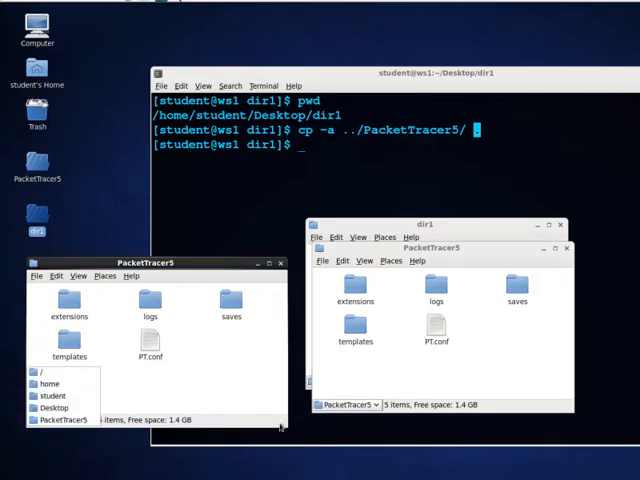
{"action": "left_click", "coordinate": [345, 405]}
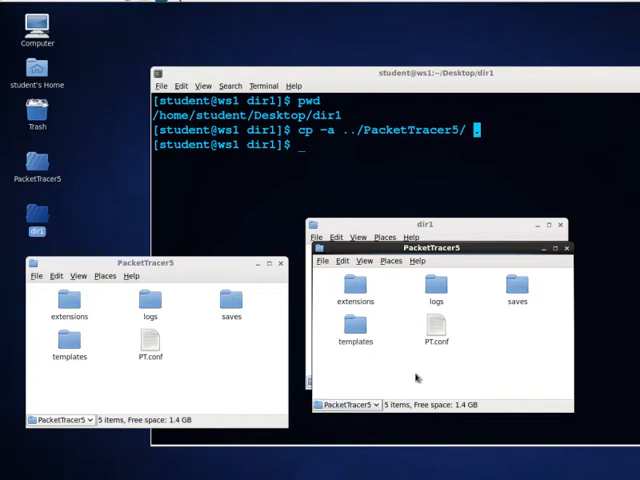
{"action": "mouse_move", "coordinate": [195, 345]}
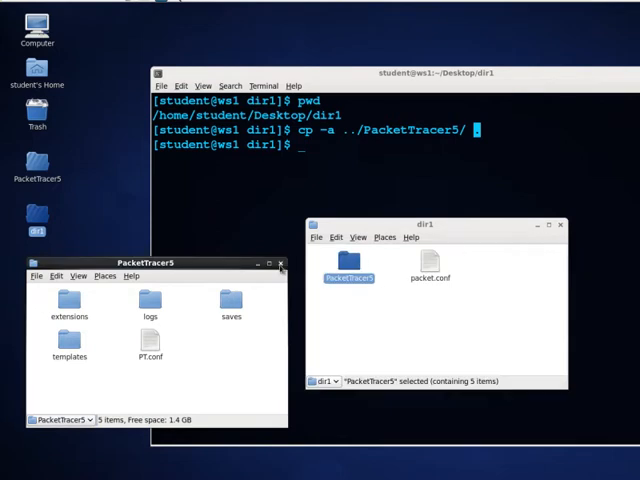
{"action": "left_click", "coordinate": [281, 263]}
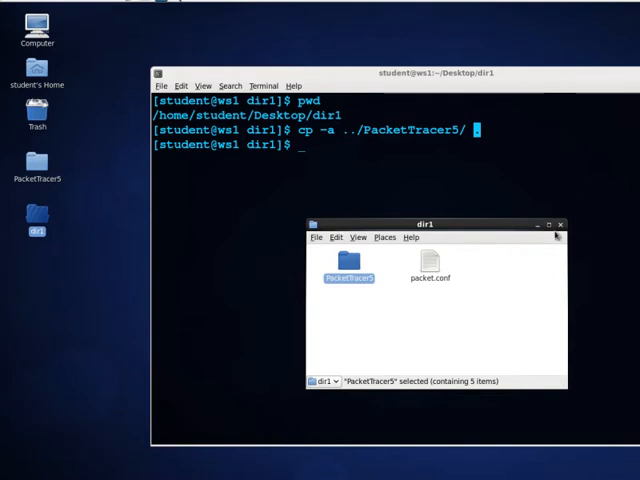
Close the dir1 window, abandon the half-typed mv command, and recheck the directory.
{"action": "left_click", "coordinate": [560, 223]}
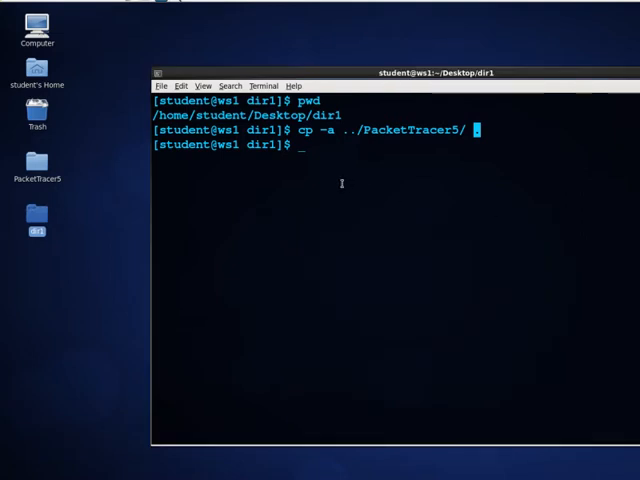
{"action": "type", "text": "."}
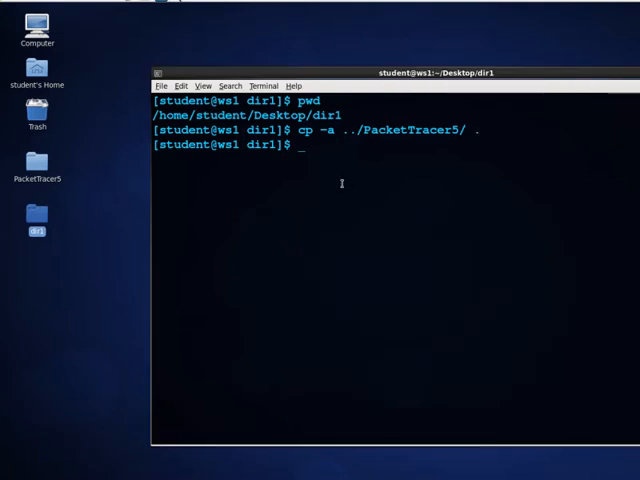
{"action": "type", "text": "m"}
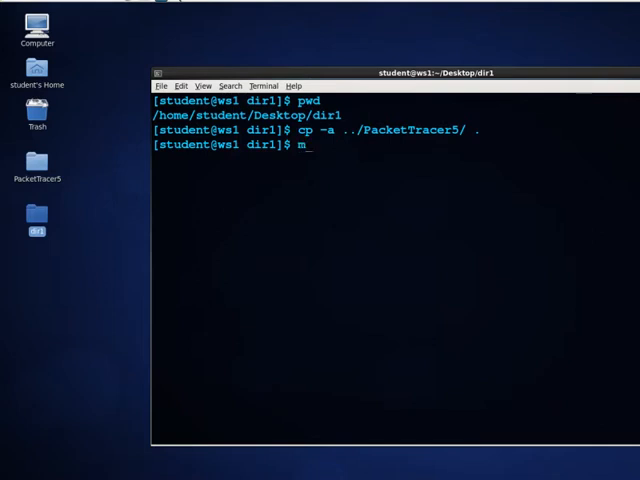
{"action": "type", "text": "v"}
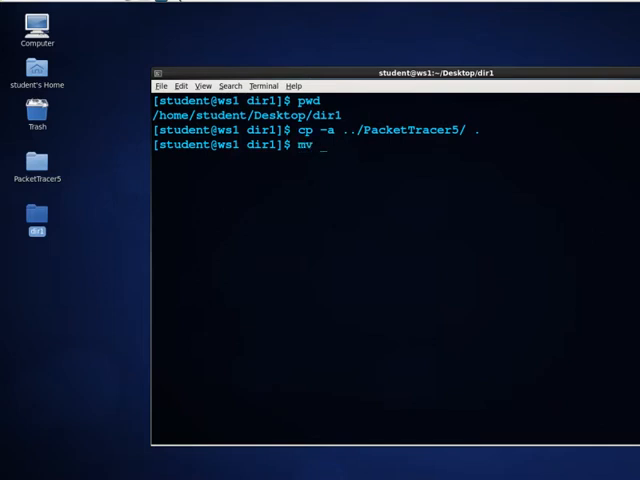
{"action": "type", "text": "PacketTracer5/"}
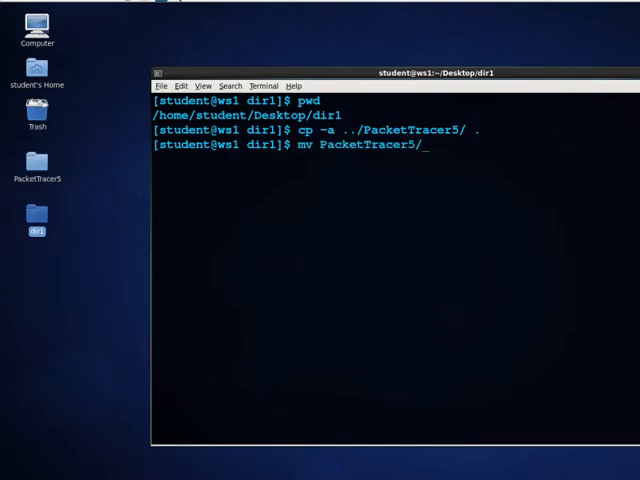
{"action": "key", "text": "ctrl+c"}
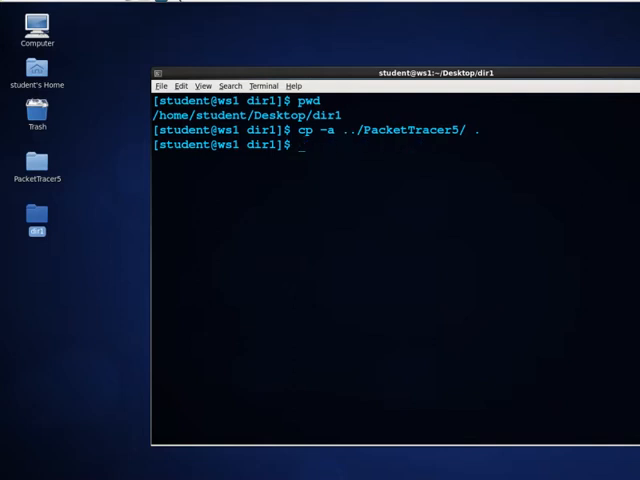
{"action": "key", "text": "Return"}
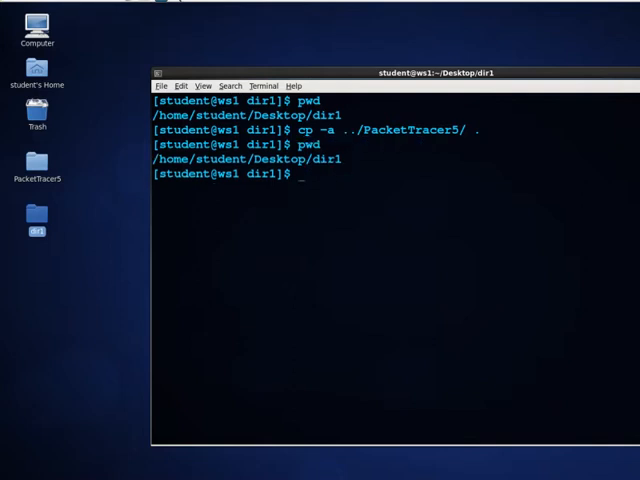
Move PacketTracer5/ from dir1 to the Desktop renamed PT5.
{"action": "type", "text": "mv"}
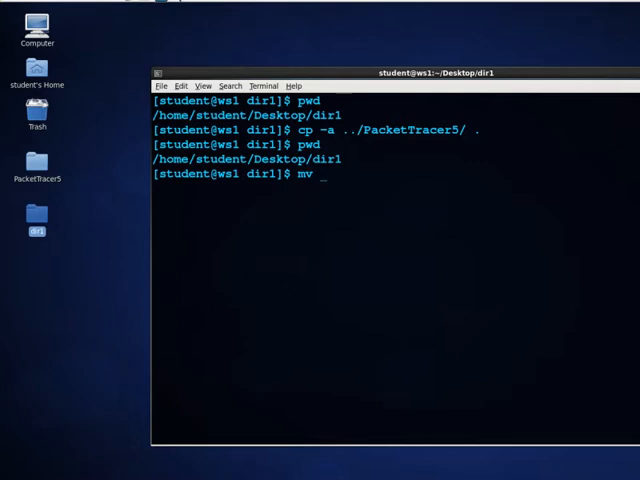
{"action": "type", "text": "PacketTracer5/ ../"}
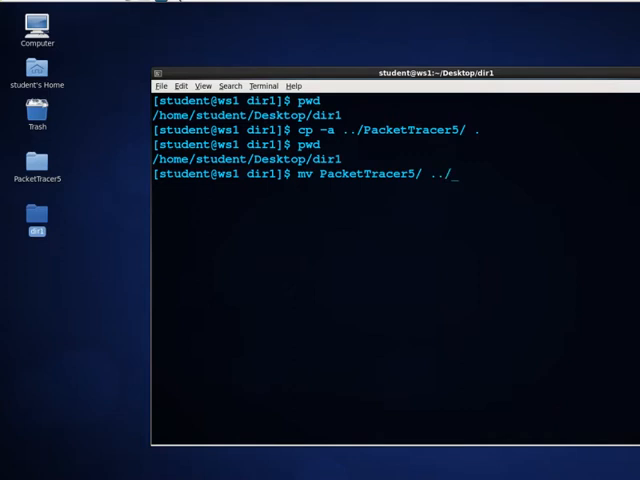
{"action": "type", "text": "T"}
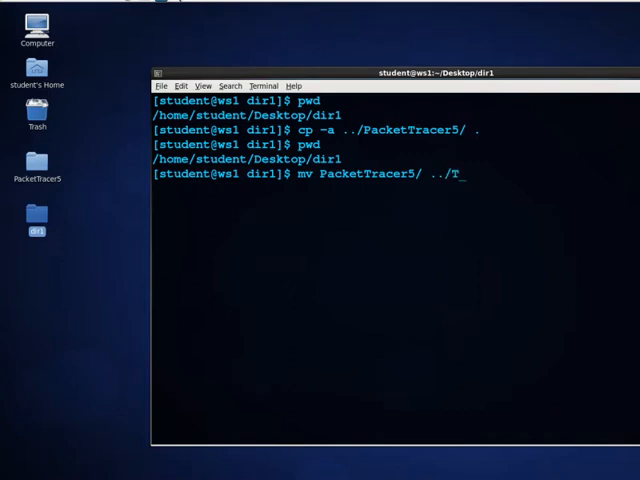
{"action": "key", "text": "BackSpace"}
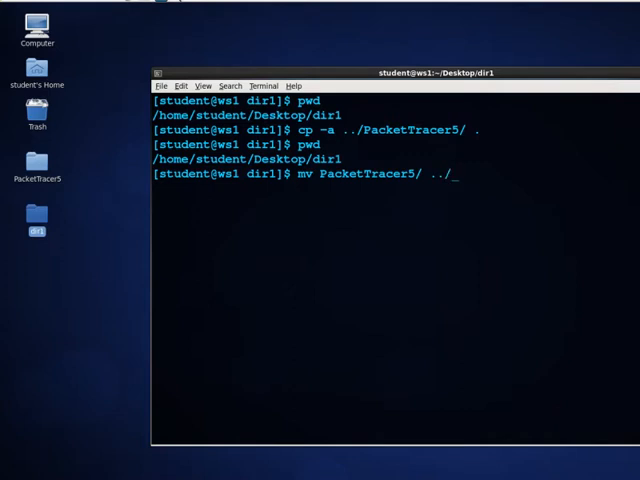
{"action": "type", "text": "PT%"}
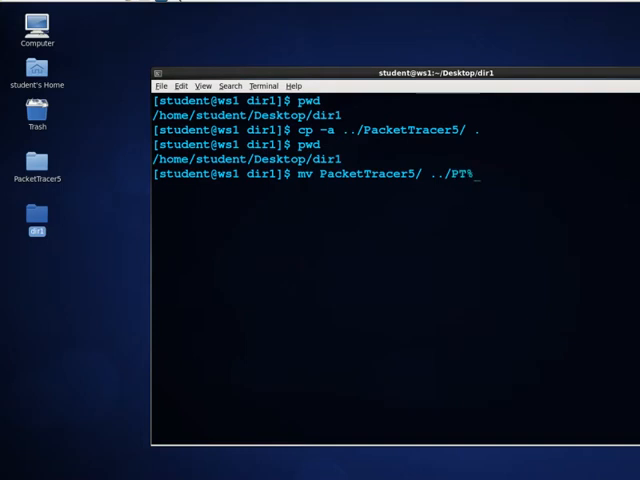
{"action": "type", "text": "5"}
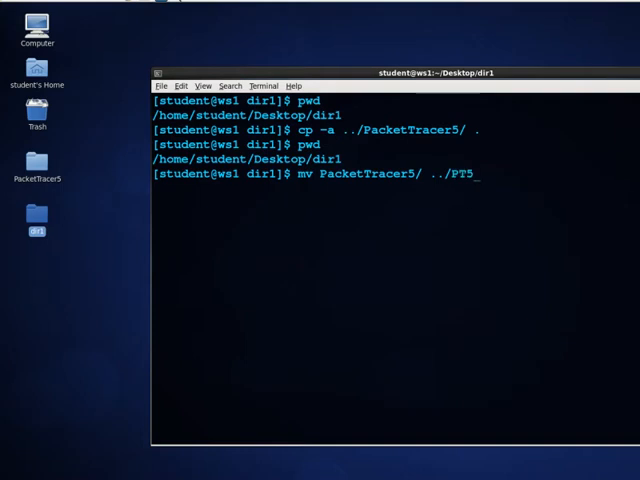
{"action": "key", "text": "Return"}
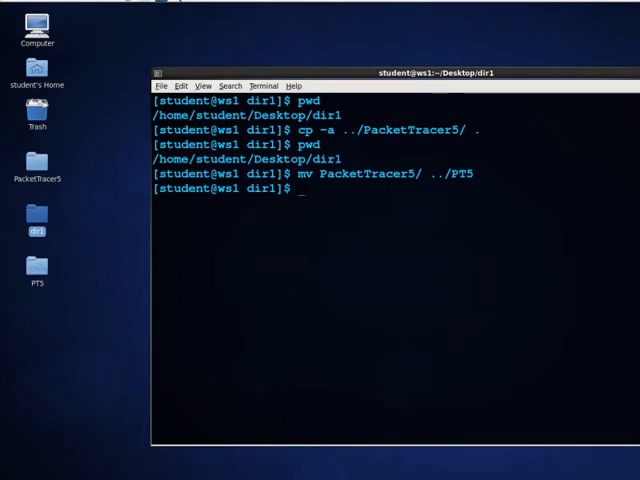
{"action": "mouse_move", "coordinate": [334, 178]}
{"action": "type", "text": "ll"}
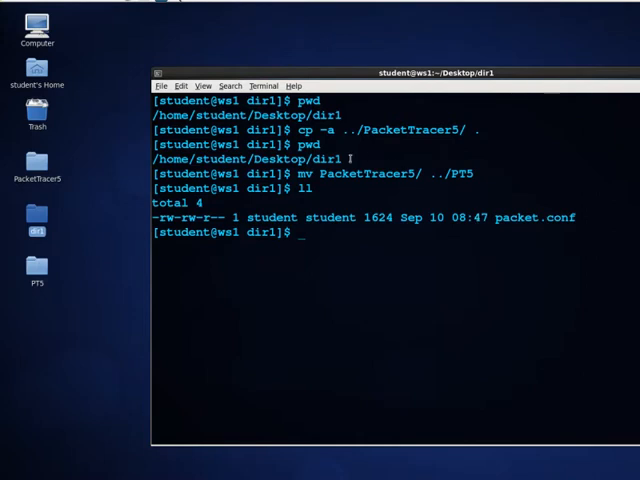
Compare the PacketTracer5 and PT5 desktop folders in Nautilus, then close both windows.
{"action": "double_click", "coordinate": [367, 173]}
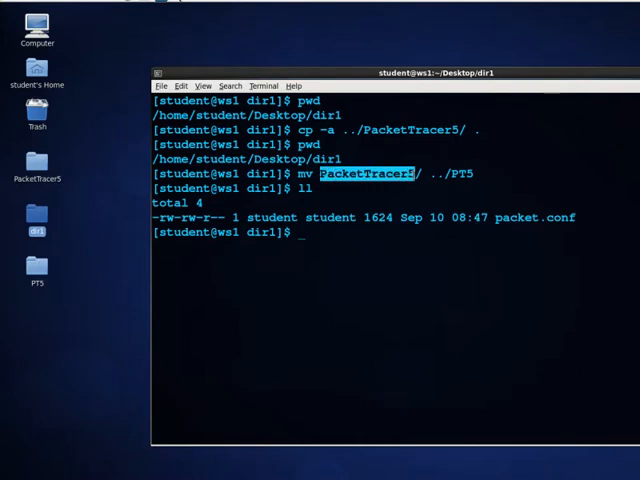
{"action": "mouse_move", "coordinate": [500, 218]}
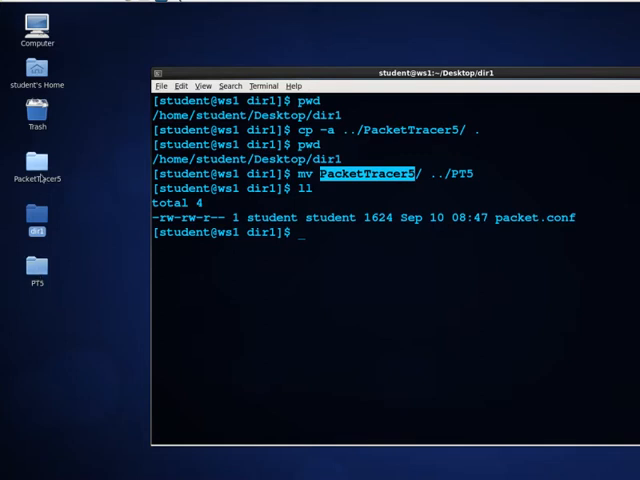
{"action": "double_click", "coordinate": [37, 170]}
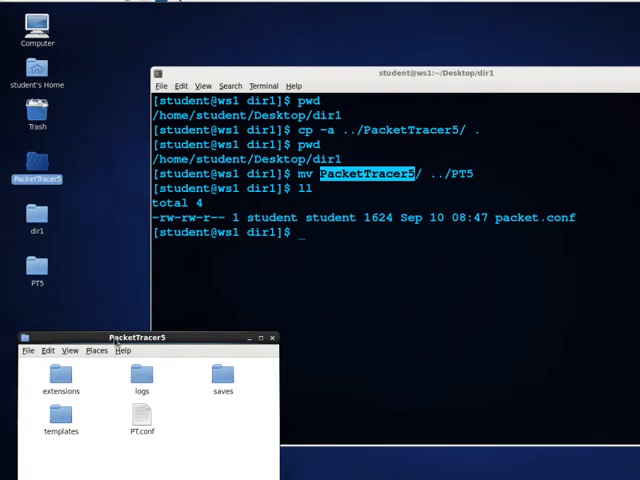
{"action": "double_click", "coordinate": [38, 268]}
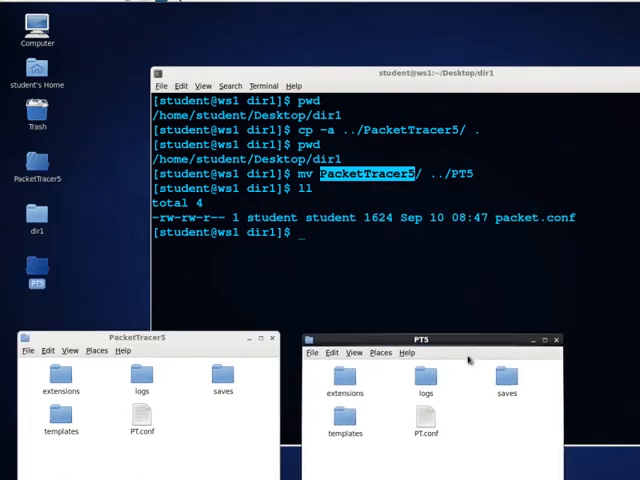
{"action": "left_click", "coordinate": [556, 339]}
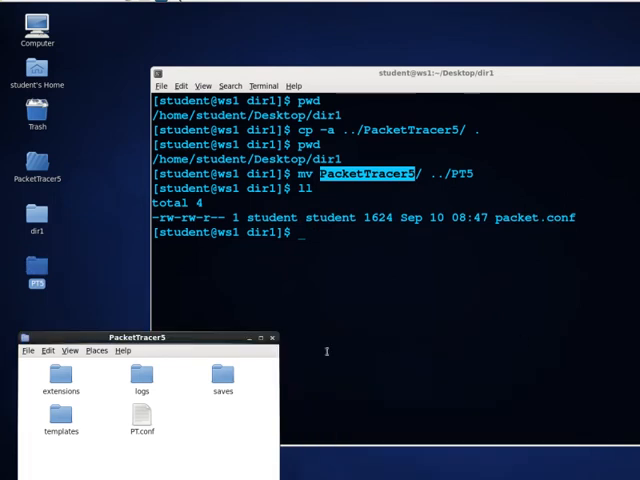
{"action": "left_click", "coordinate": [272, 337]}
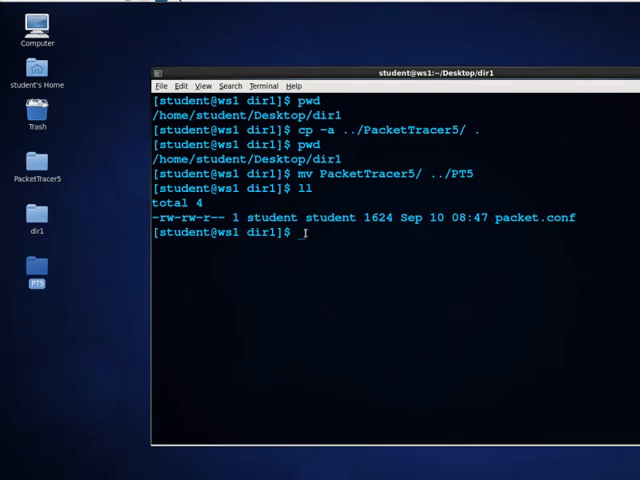
From the Desktop, list dir1, PacketTracer5 and PT5, then run rm -rf *.
{"action": "type", "text": "cd .."}
{"action": "type", "text": "ll"}
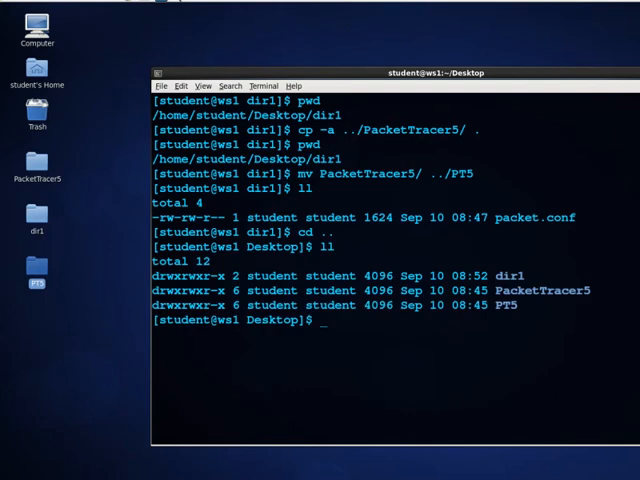
{"action": "type", "text": "rm"}
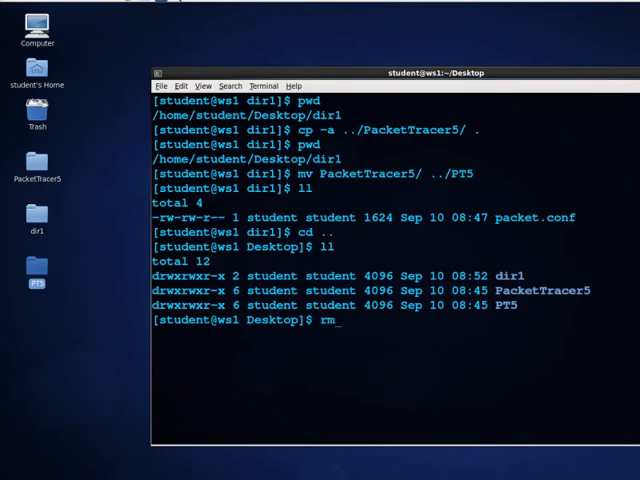
{"action": "type", "text": "-r"}
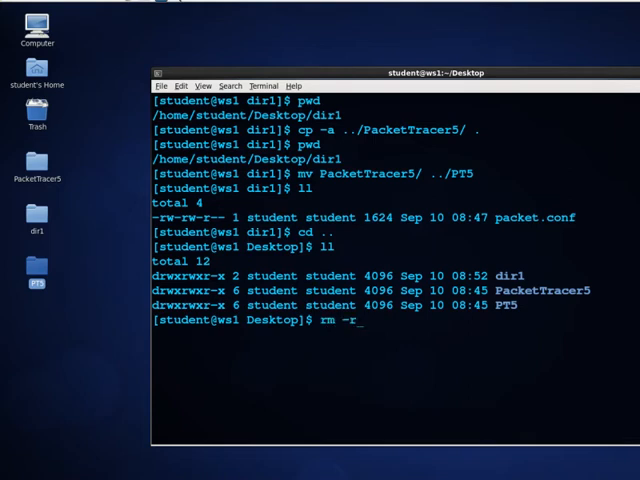
{"action": "type", "text": "f"}
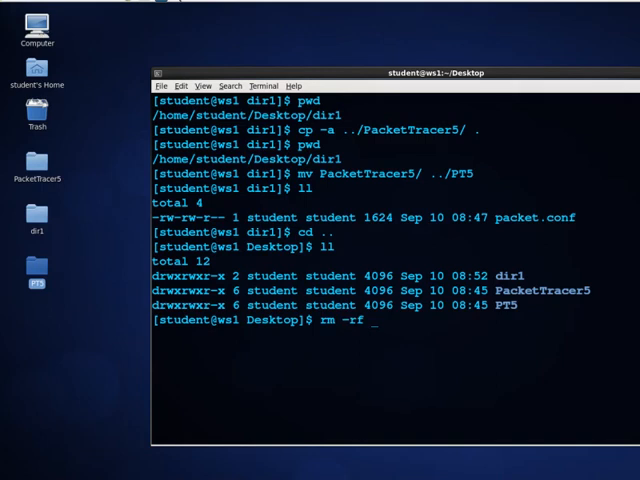
{"action": "type", "text": "*"}
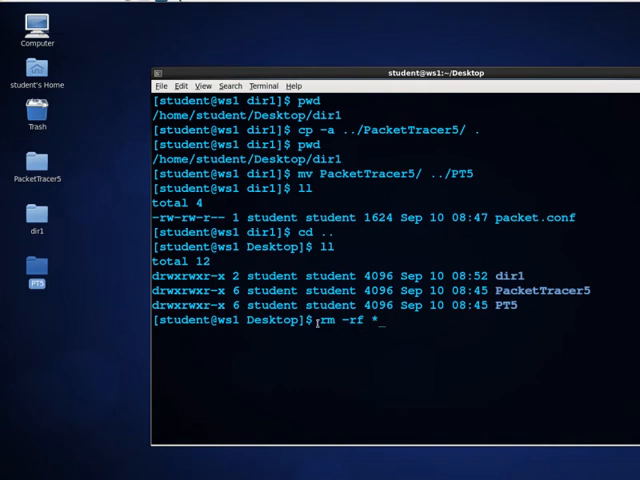
{"action": "double_click", "coordinate": [323, 323]}
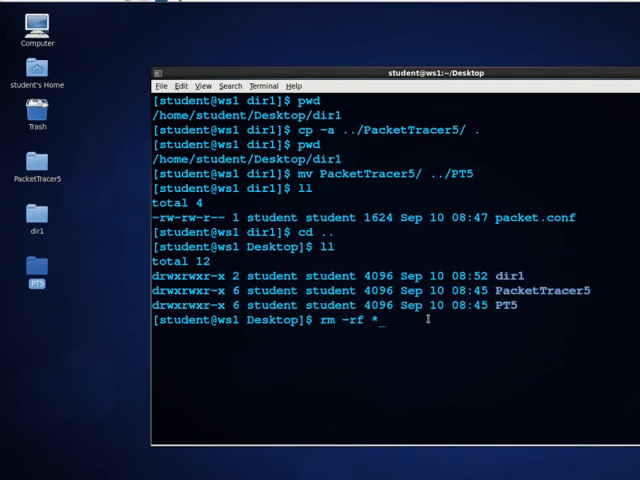
{"action": "key", "text": "Return"}
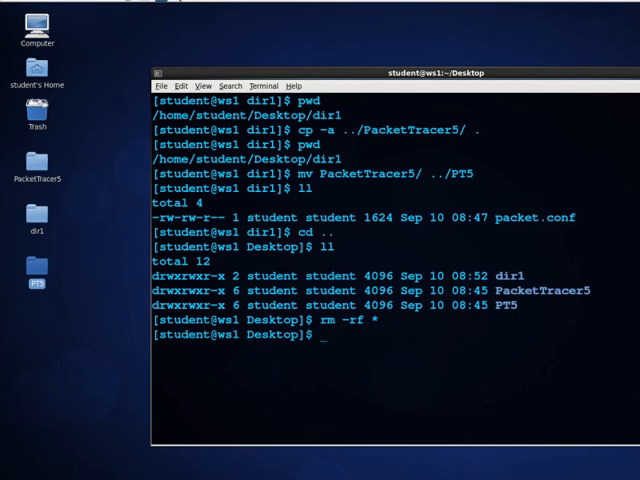